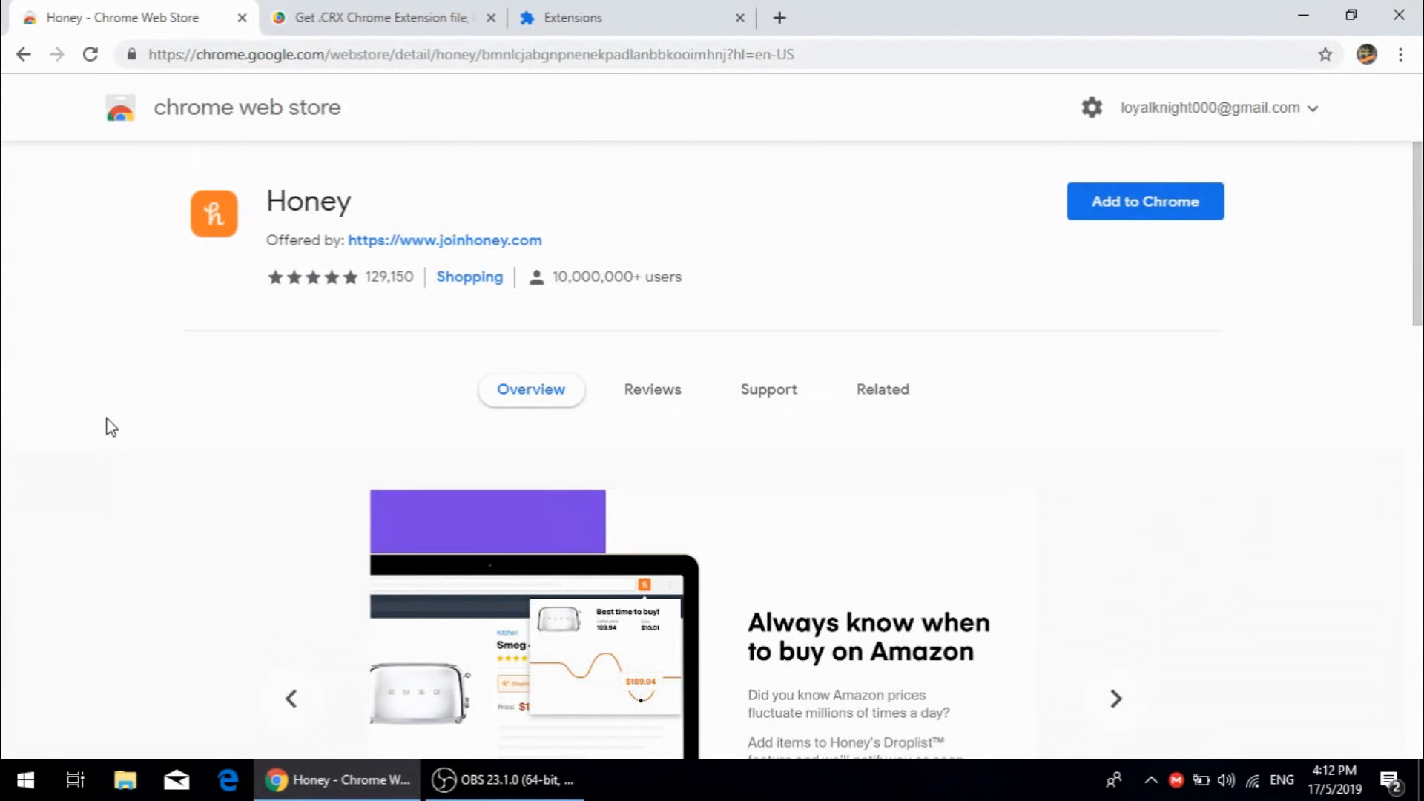
mouse_move(209, 404)
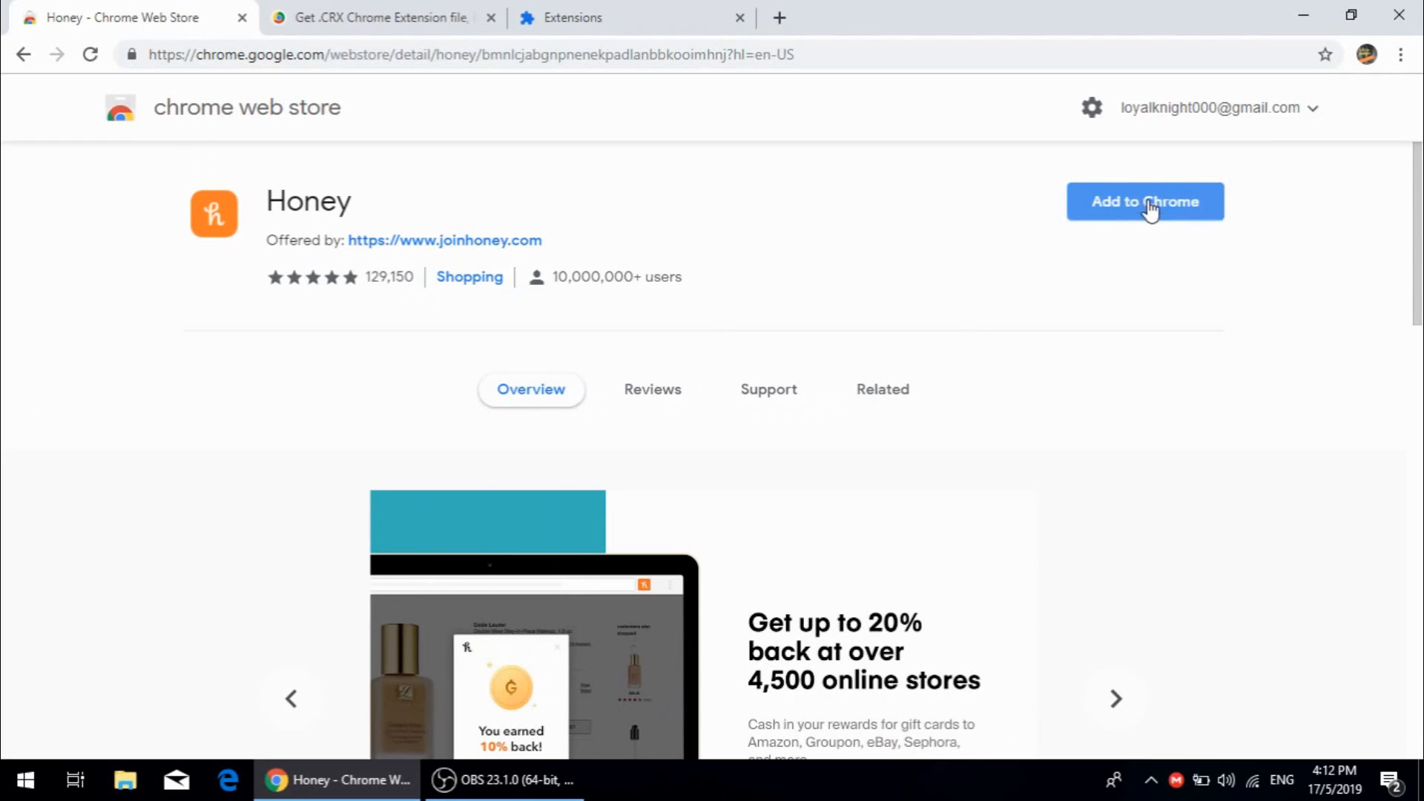
Step: Attempt to add Honey from the Chrome Web Store twice, retrying after the download-interrupted error and dismissing it
click(1144, 201)
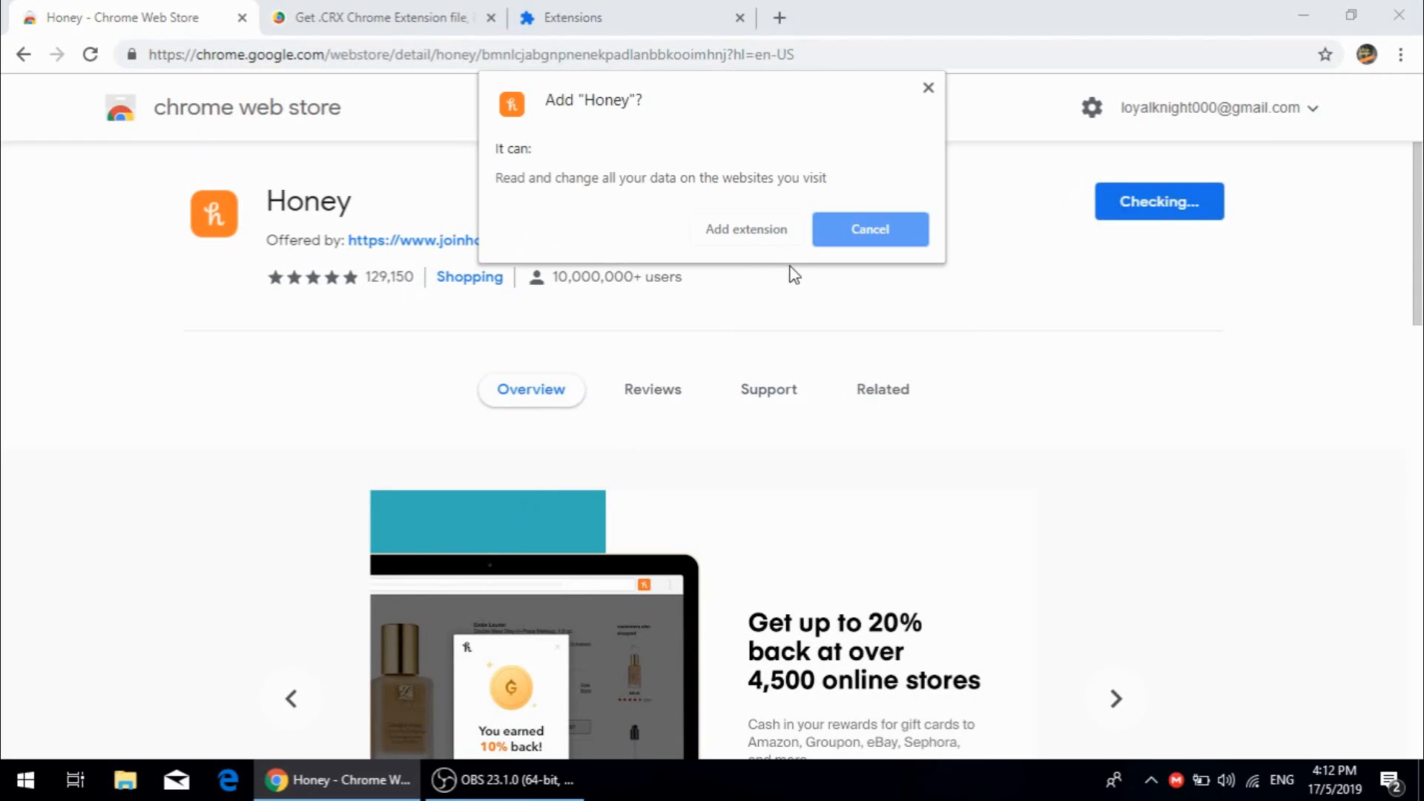
click(746, 229)
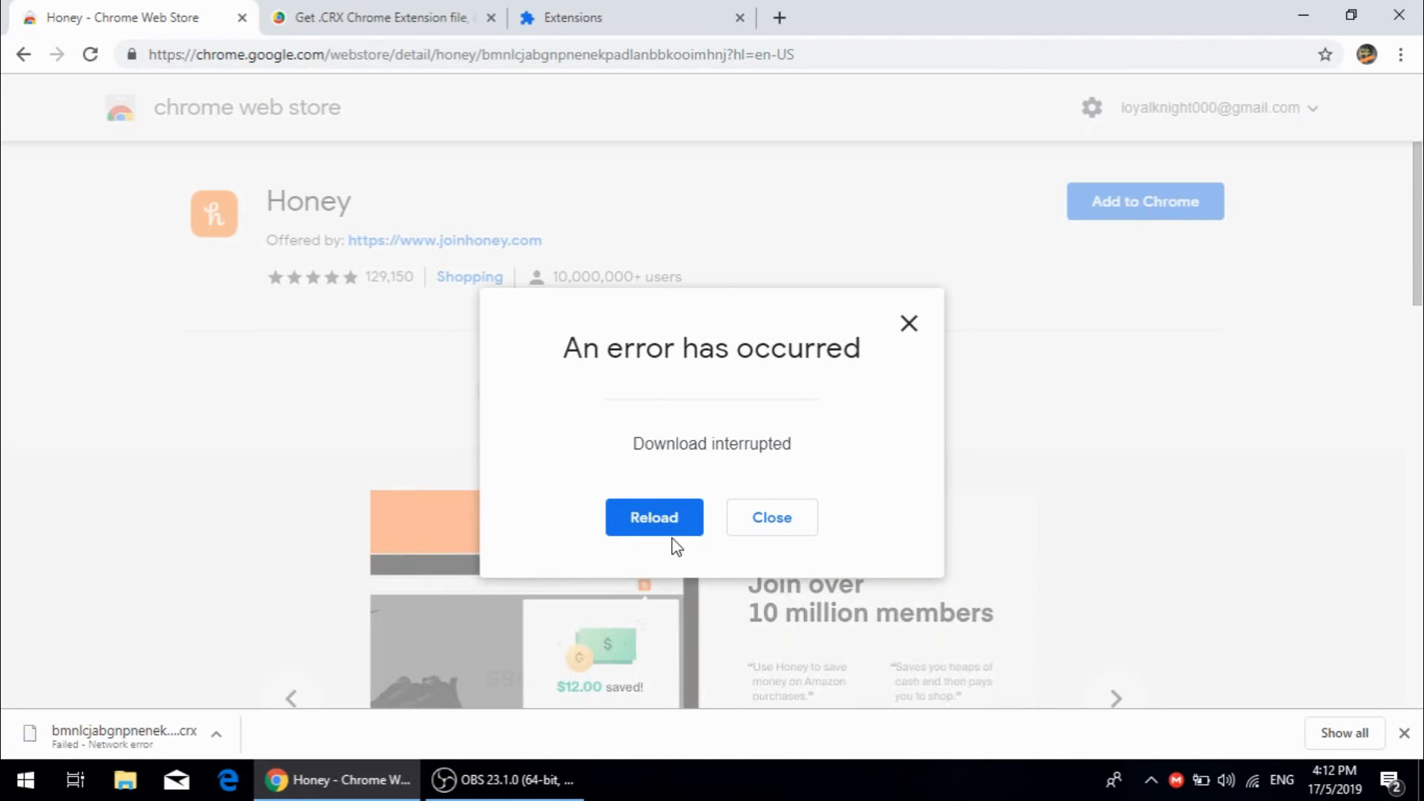
click(653, 516)
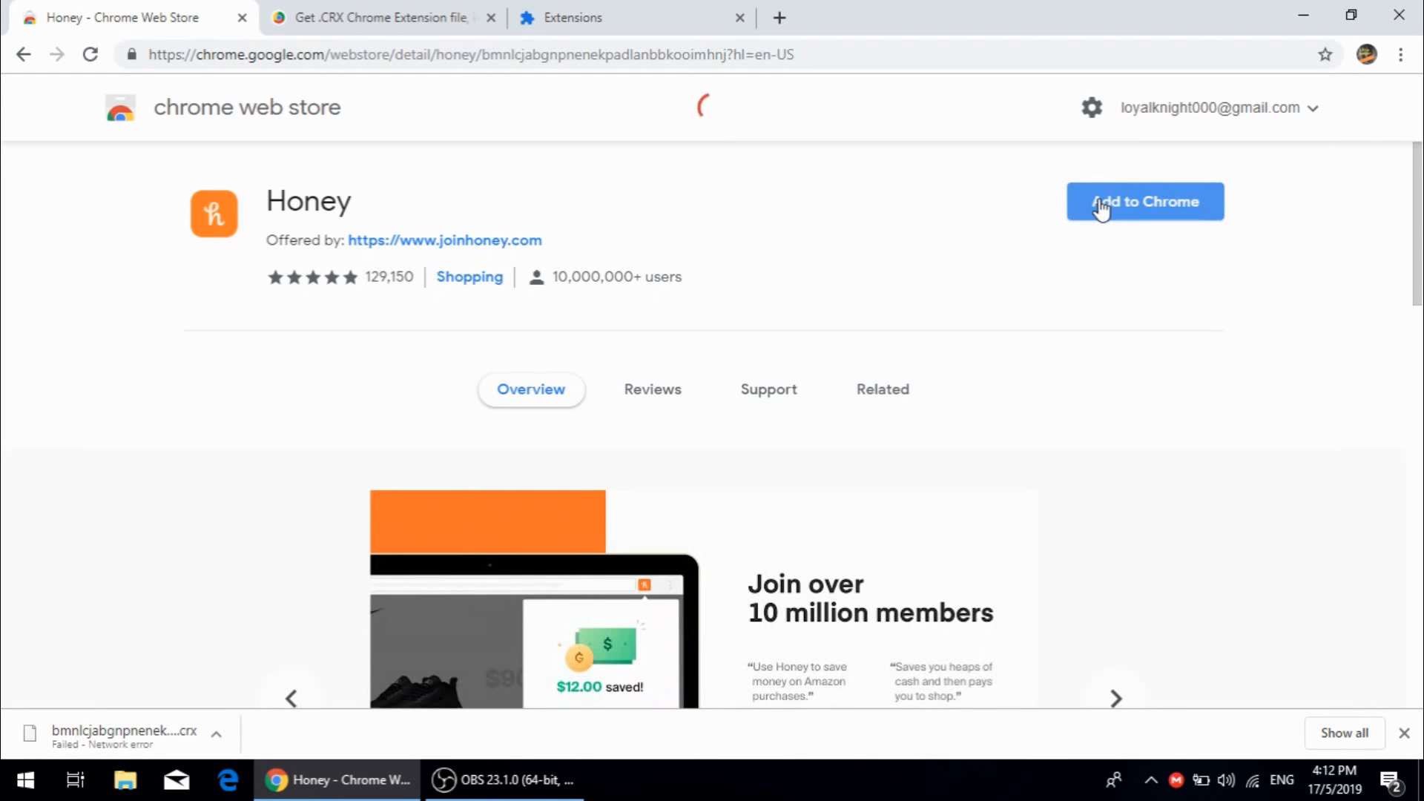
click(1144, 202)
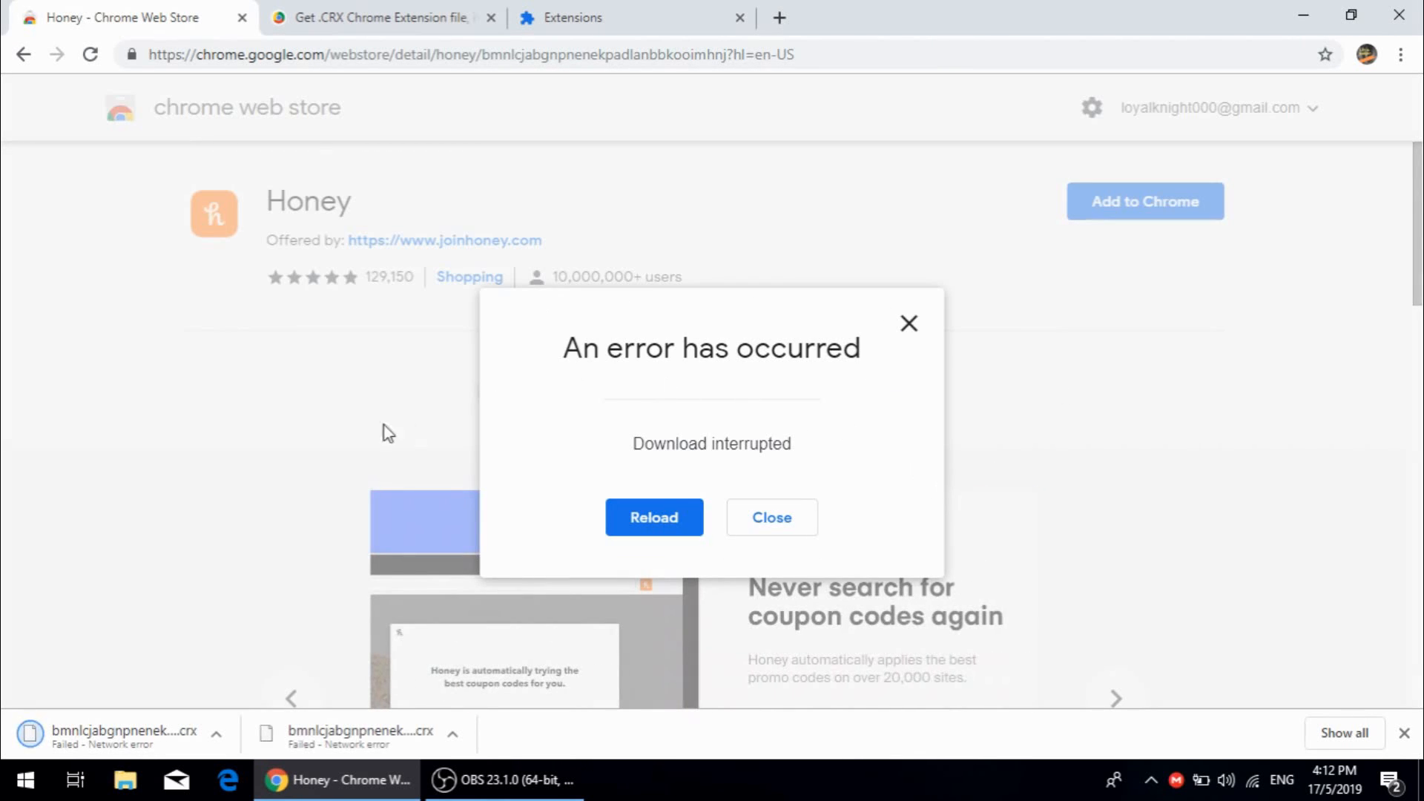
mouse_move(771, 518)
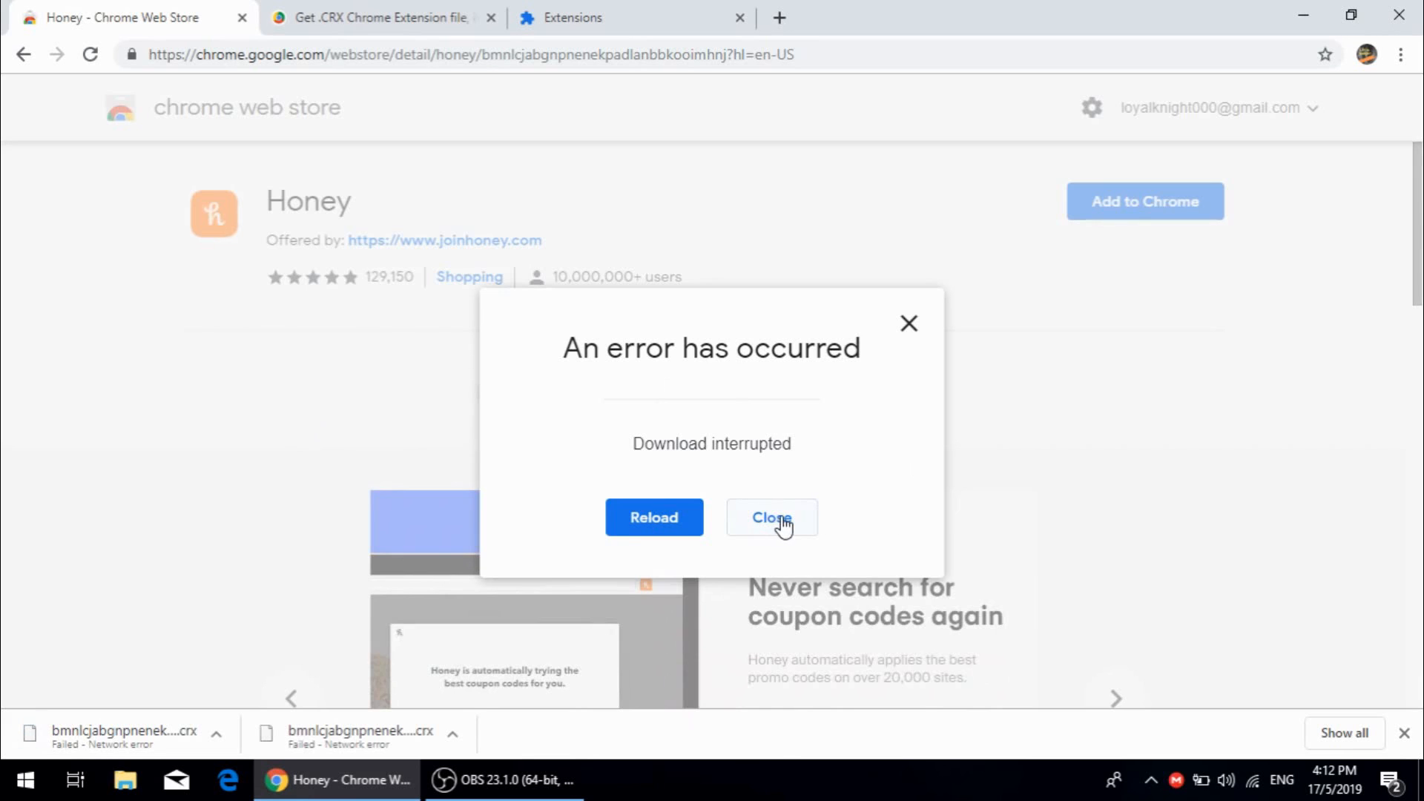
click(771, 516)
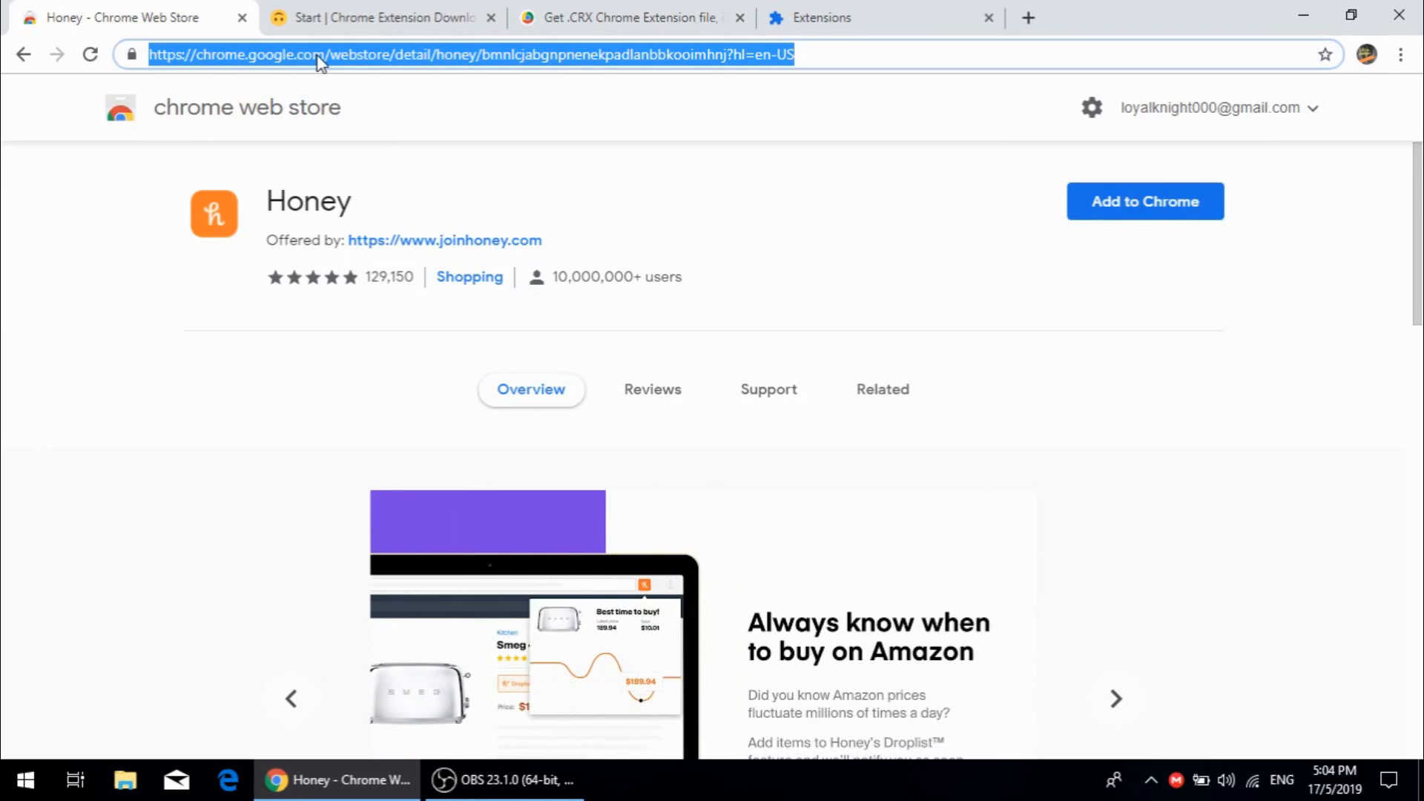
Step: Download the Honey .crx via Chrome Extension Downloader using the pasted Honey store URL
click(381, 18)
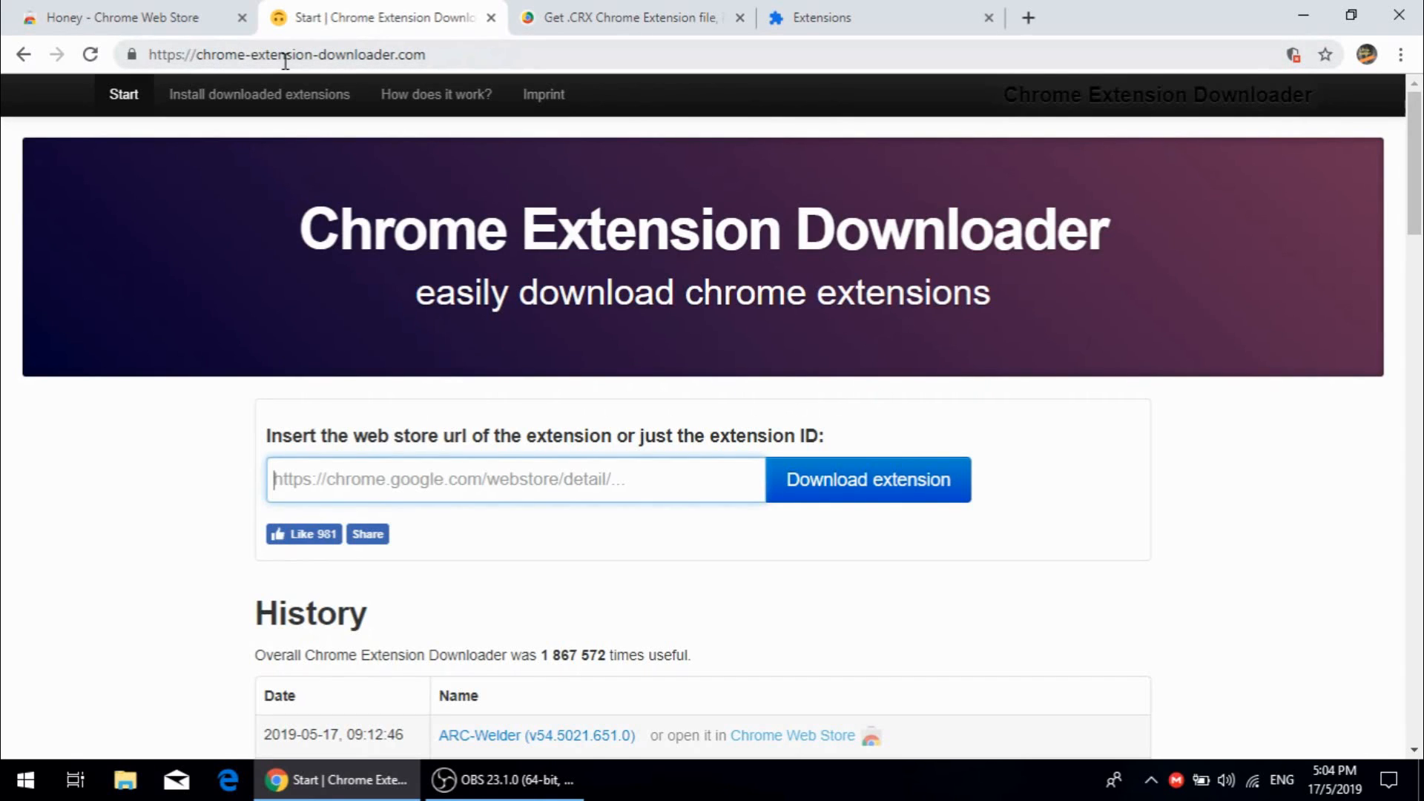
click(513, 480)
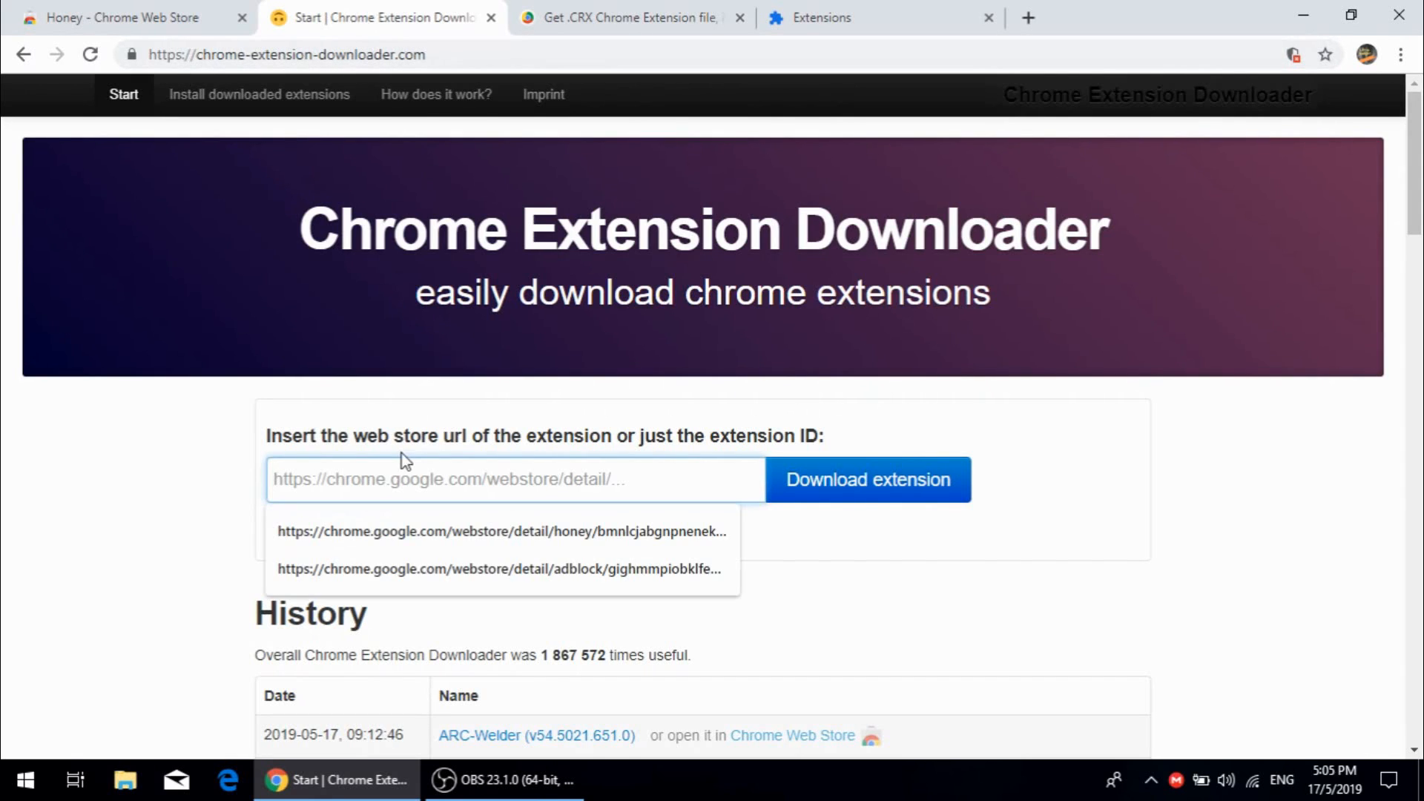
click(500, 531)
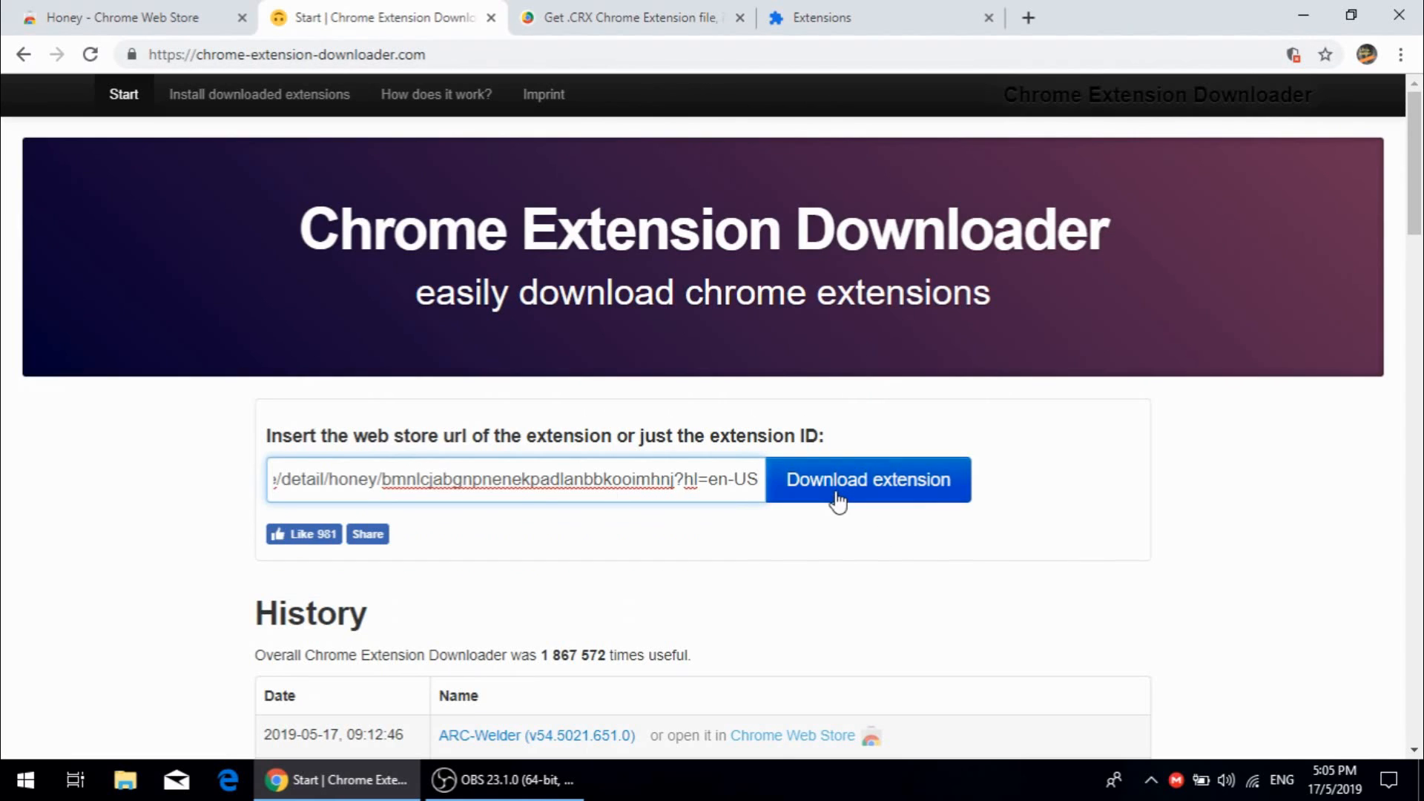
click(867, 479)
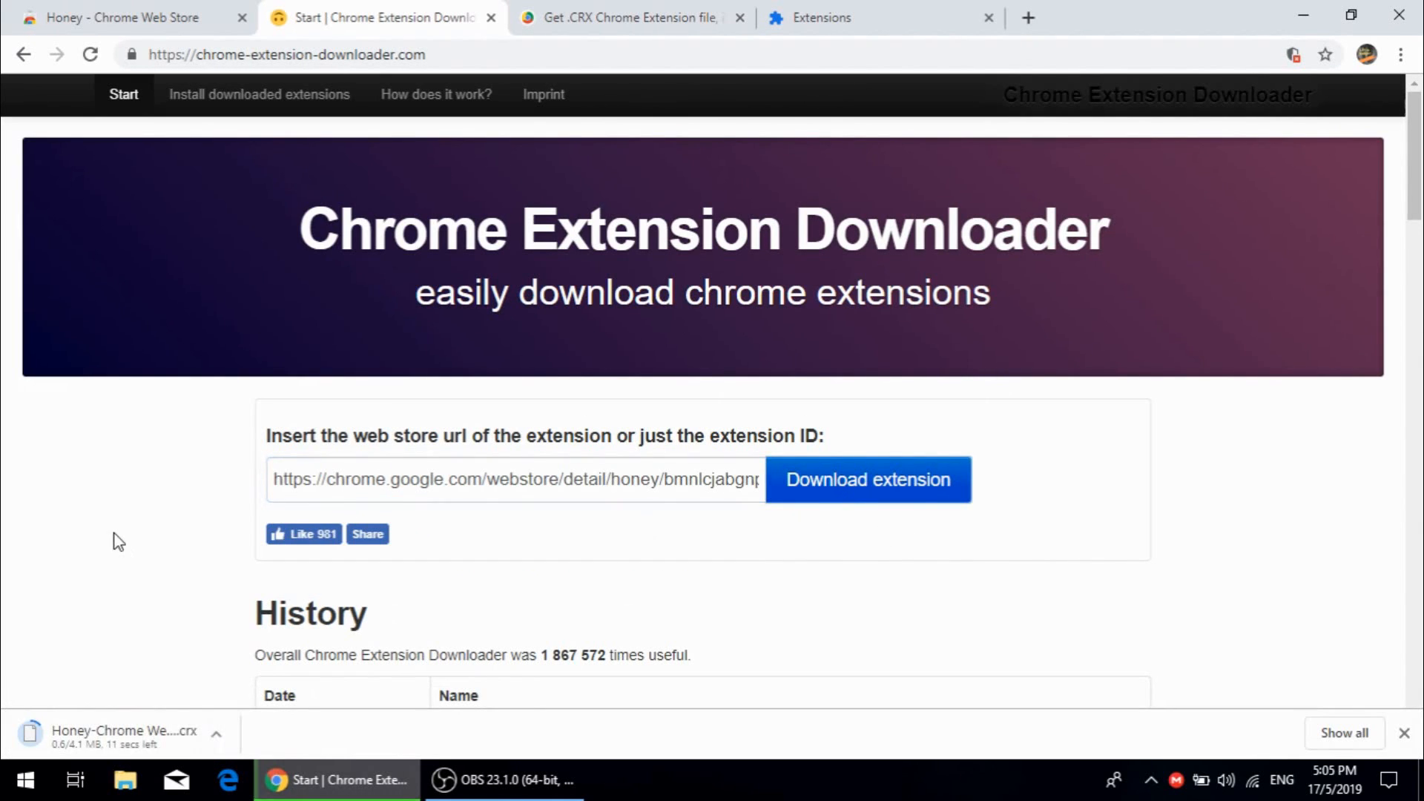
Step: Show the downloaded Honey .crx in its folder and bring up the CRX Extractor page
right_click(124, 779)
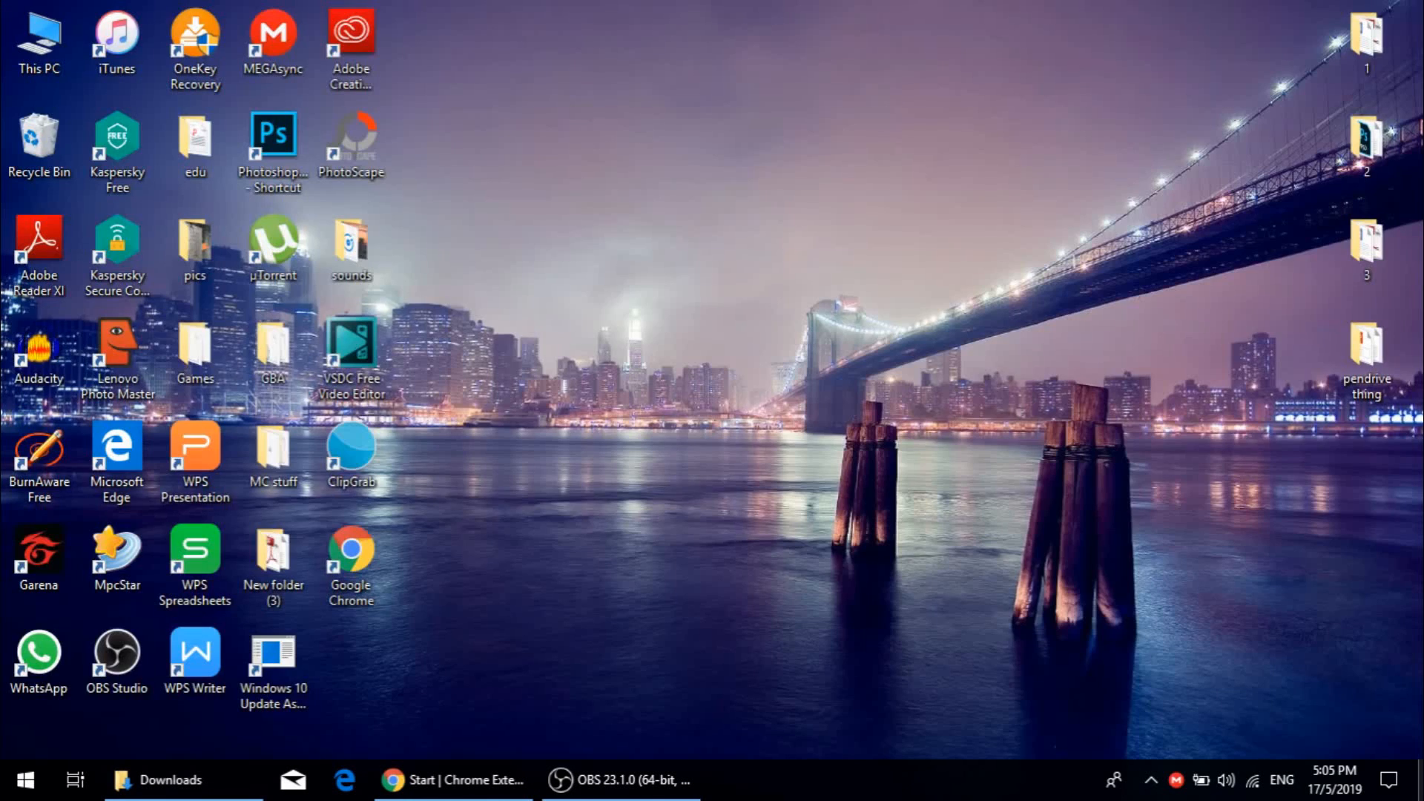
drag(351, 672, 543, 535)
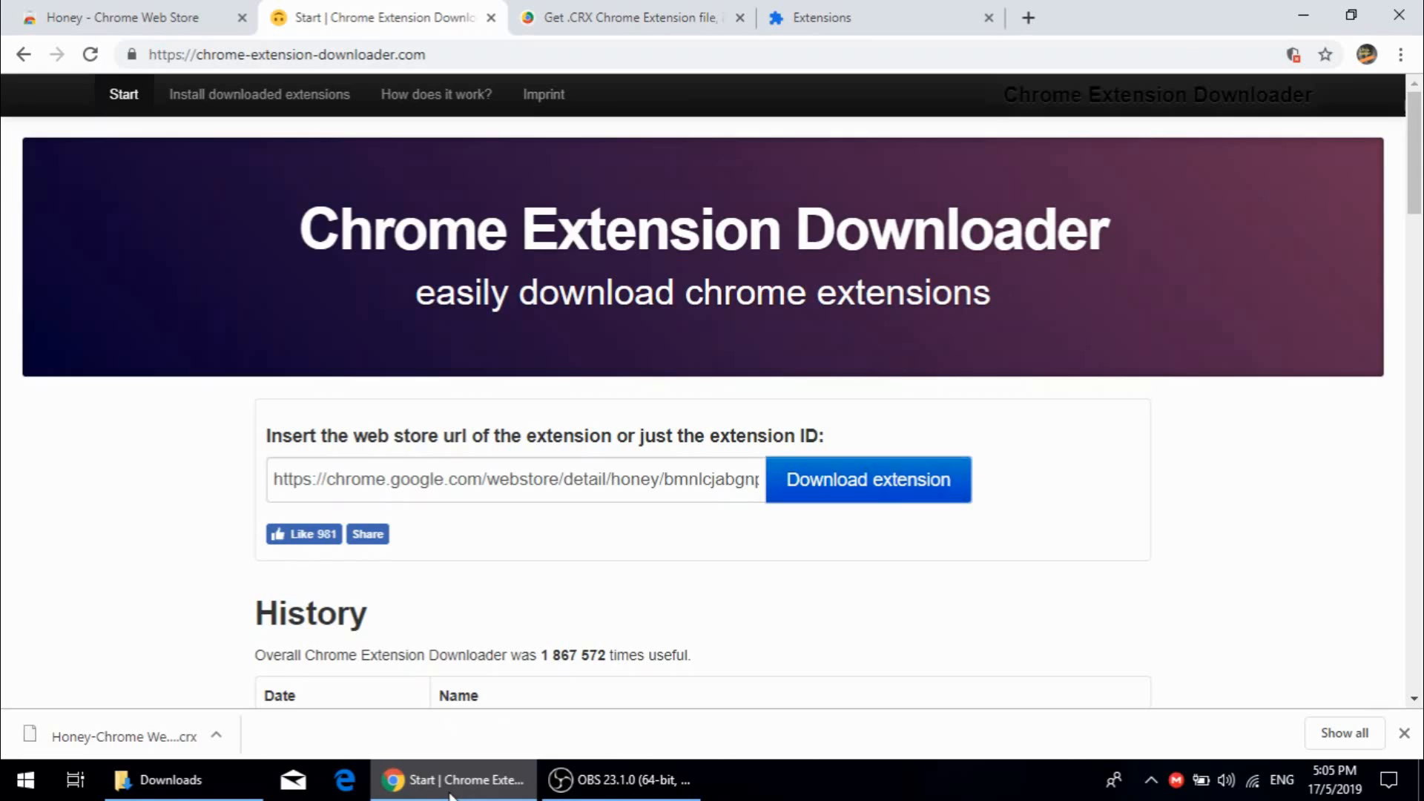
click(632, 18)
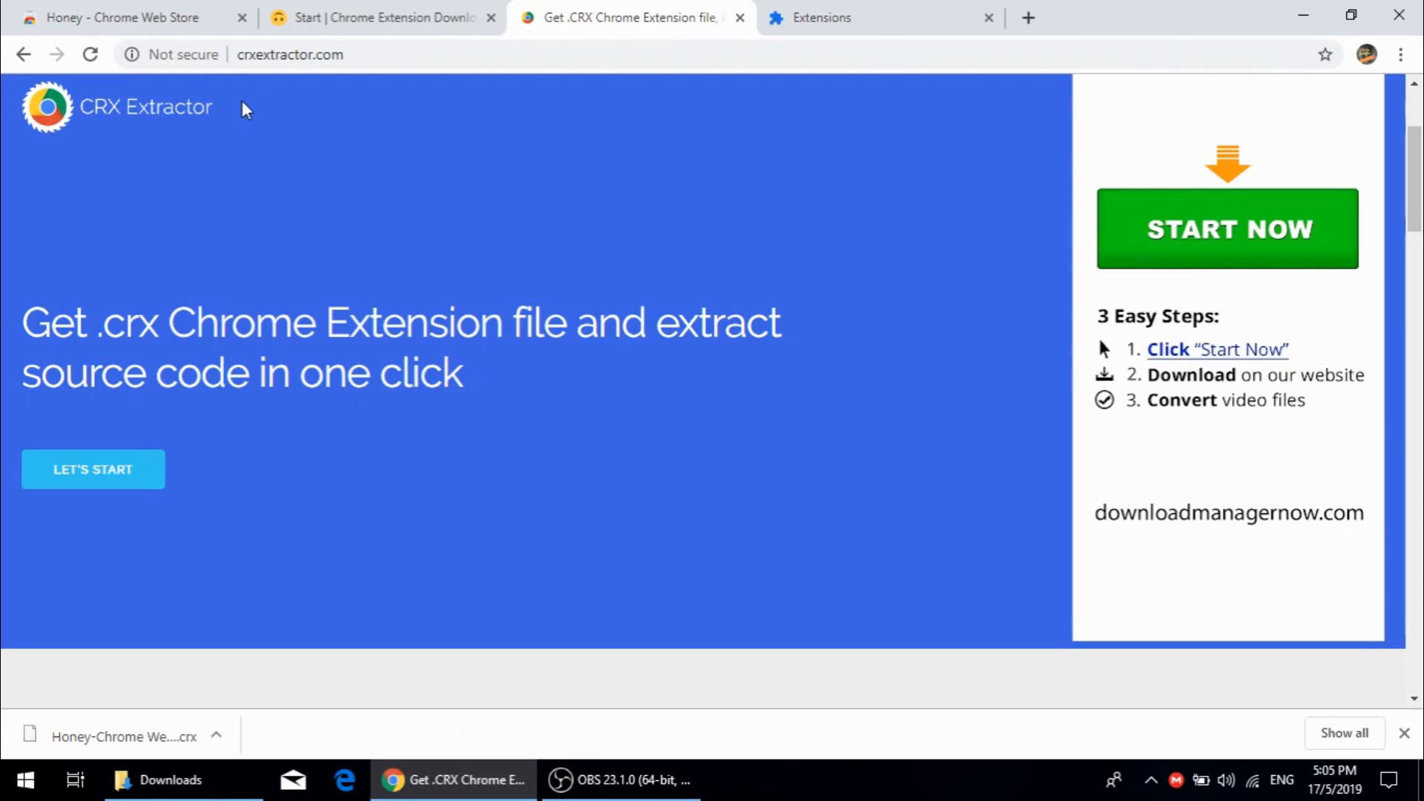
mouse_move(343, 470)
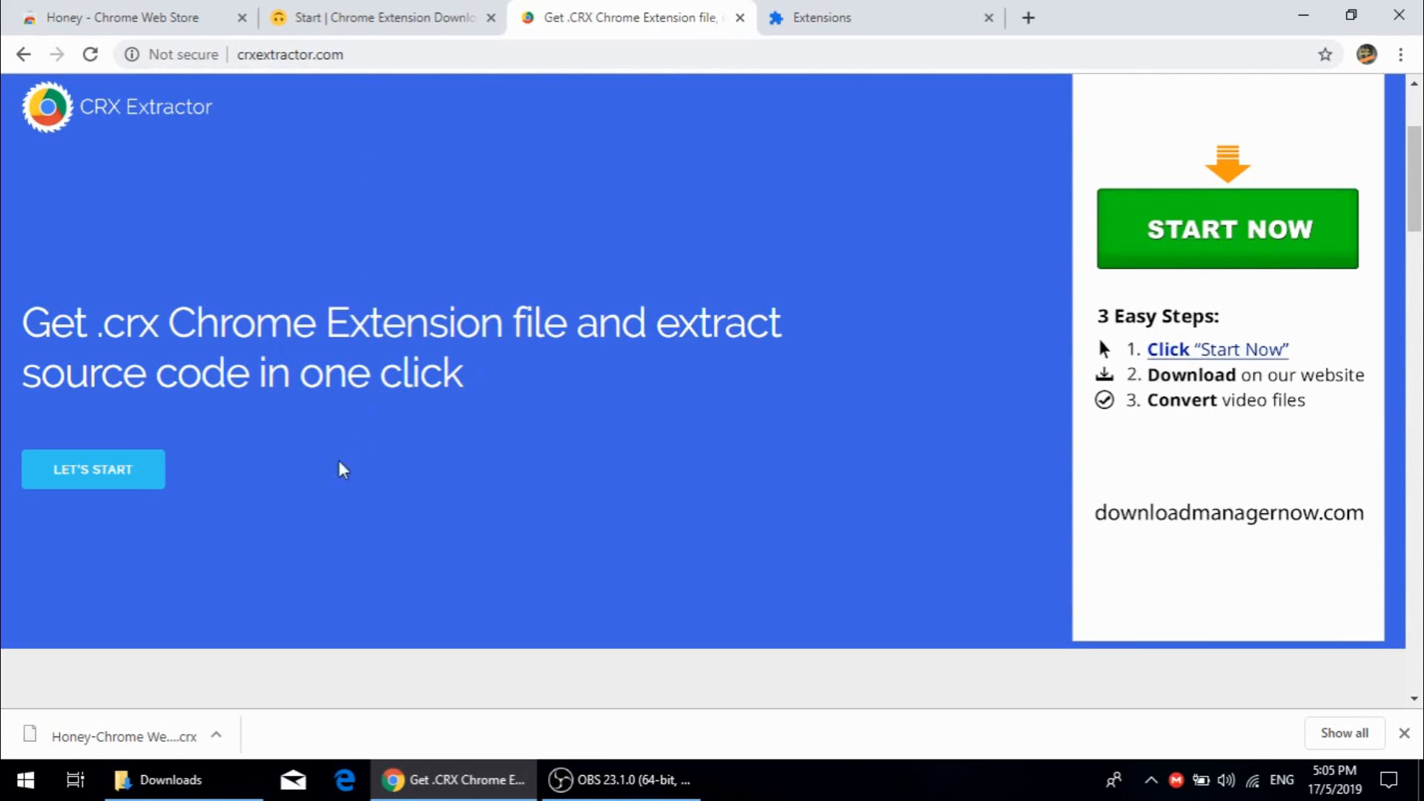
mouse_move(93, 471)
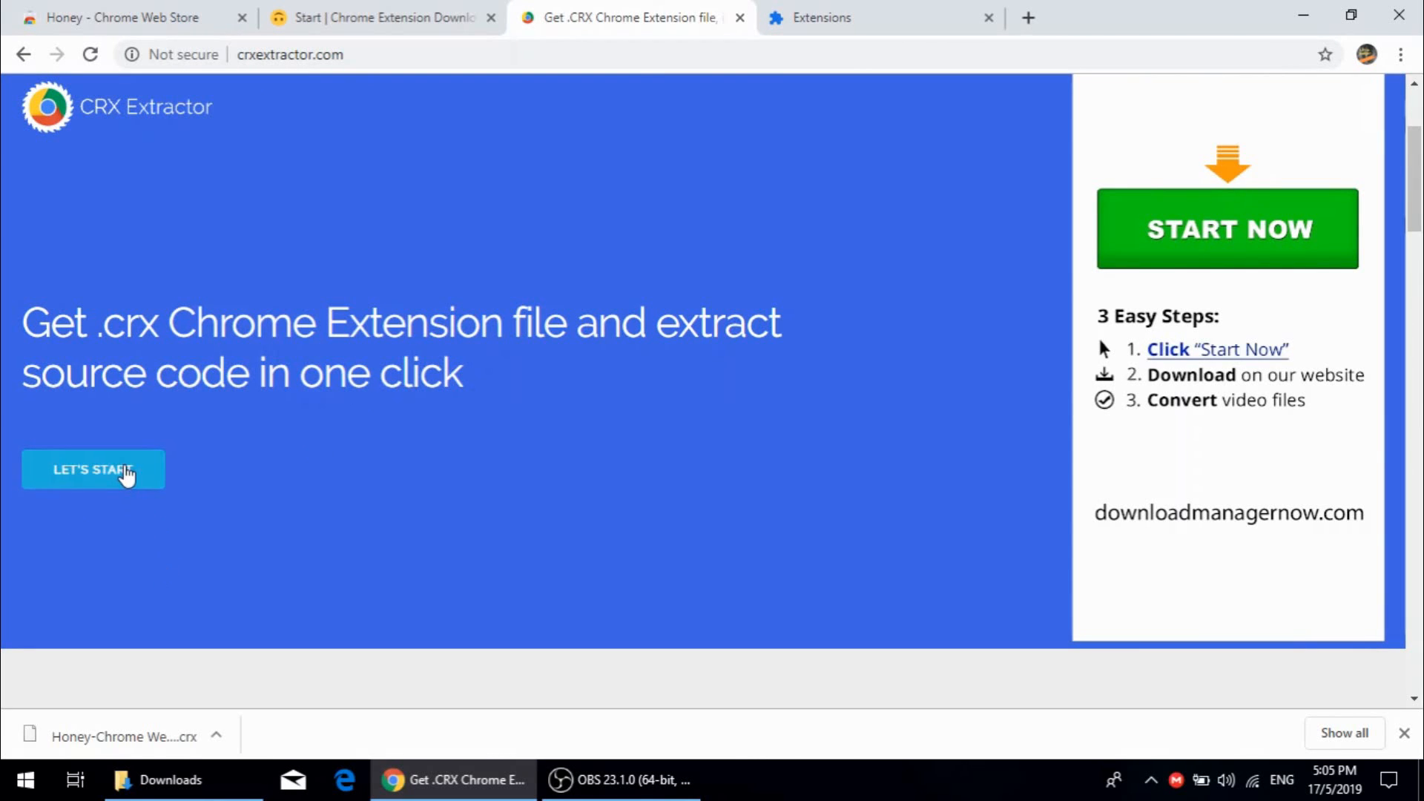
Step: Extract the Honey .crx source with CRX Extractor and save it to the Desktop as Honey-Chrome Web Store_v11.3.3.zip
click(92, 469)
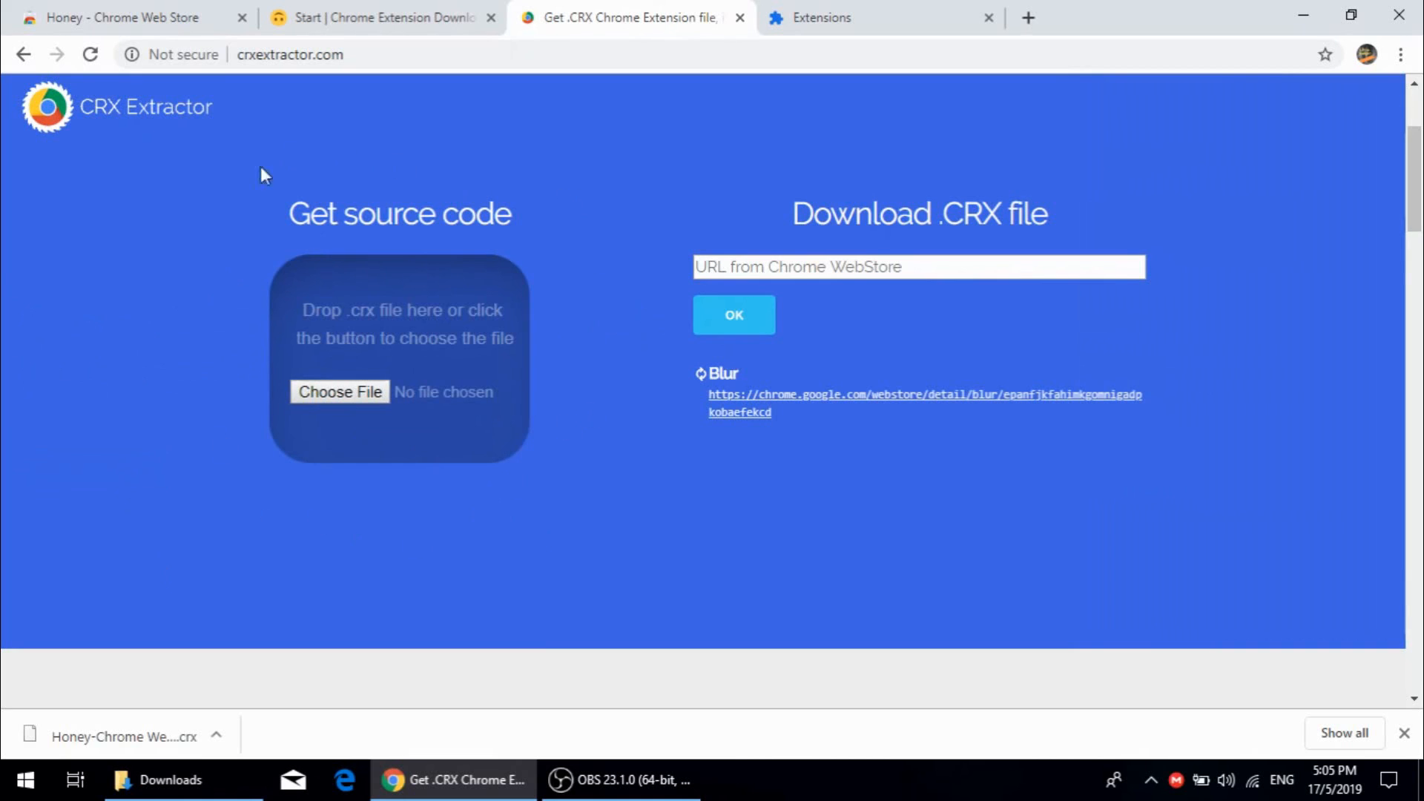
click(340, 392)
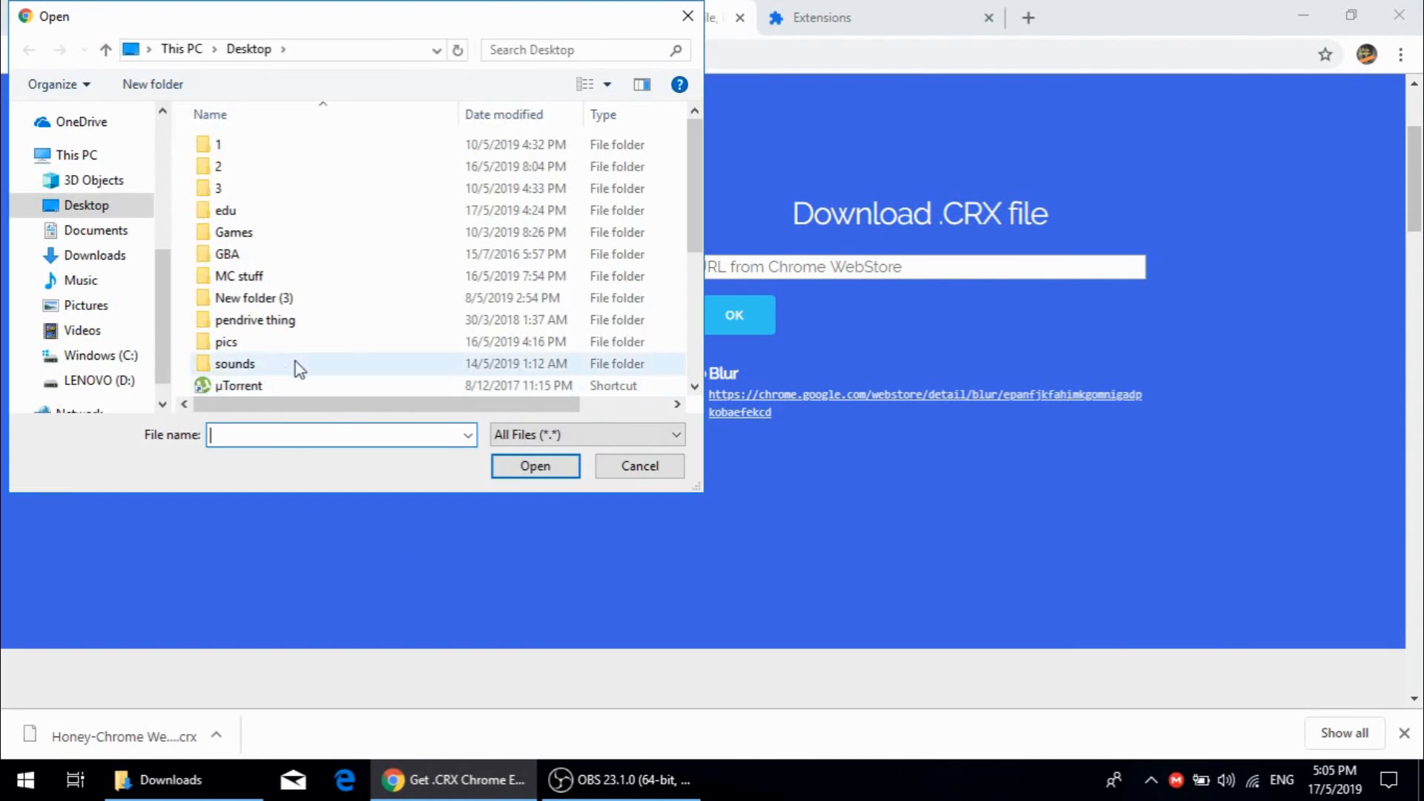
click(317, 230)
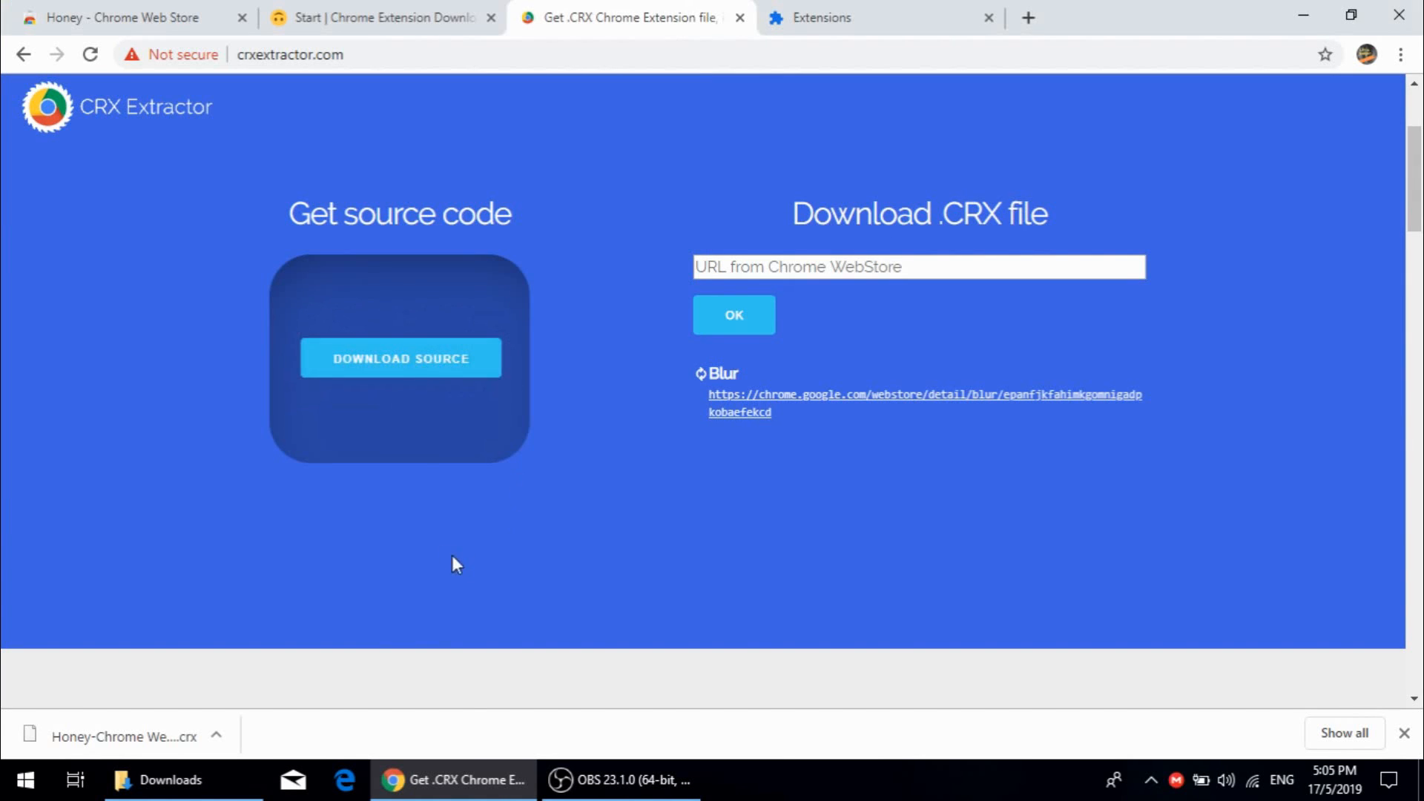
click(399, 358)
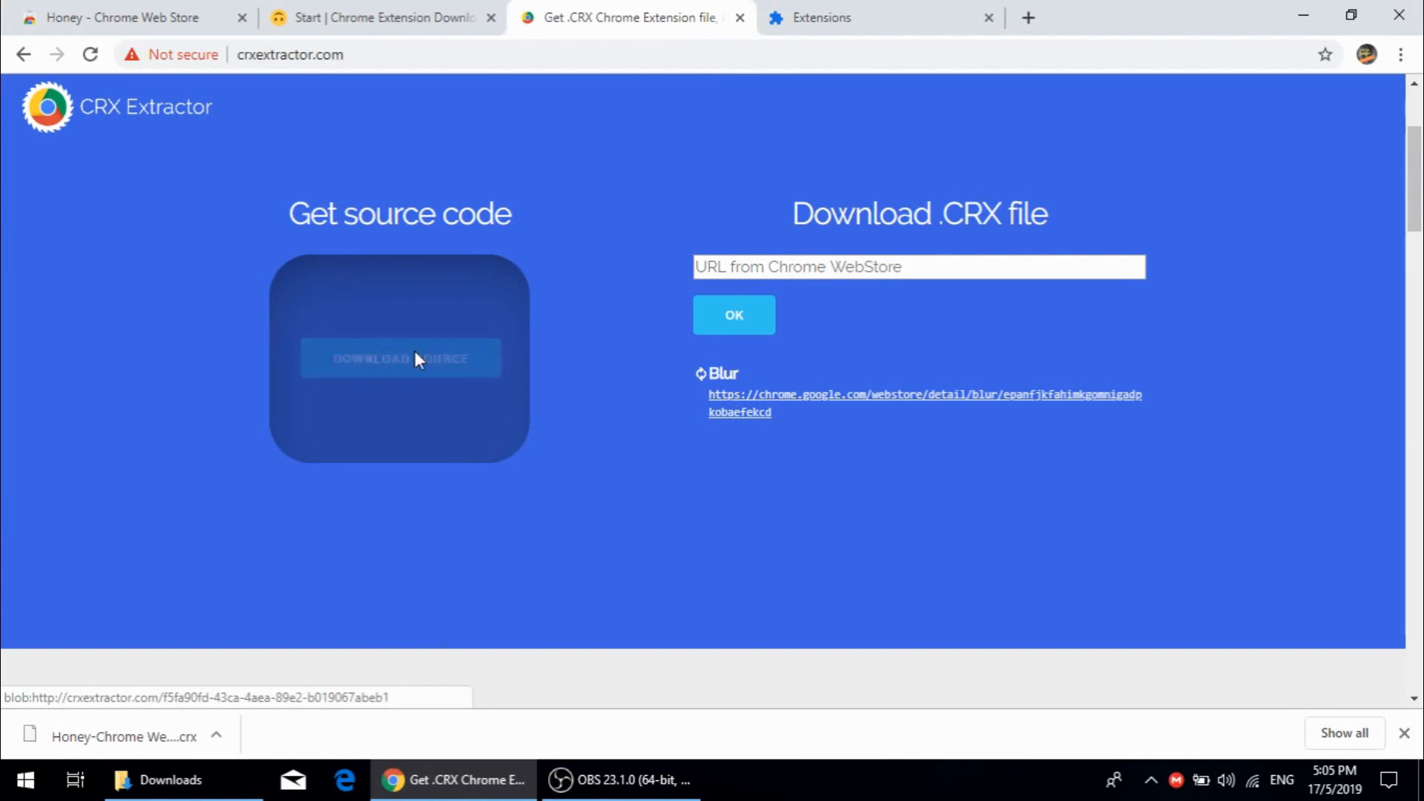
click(399, 358)
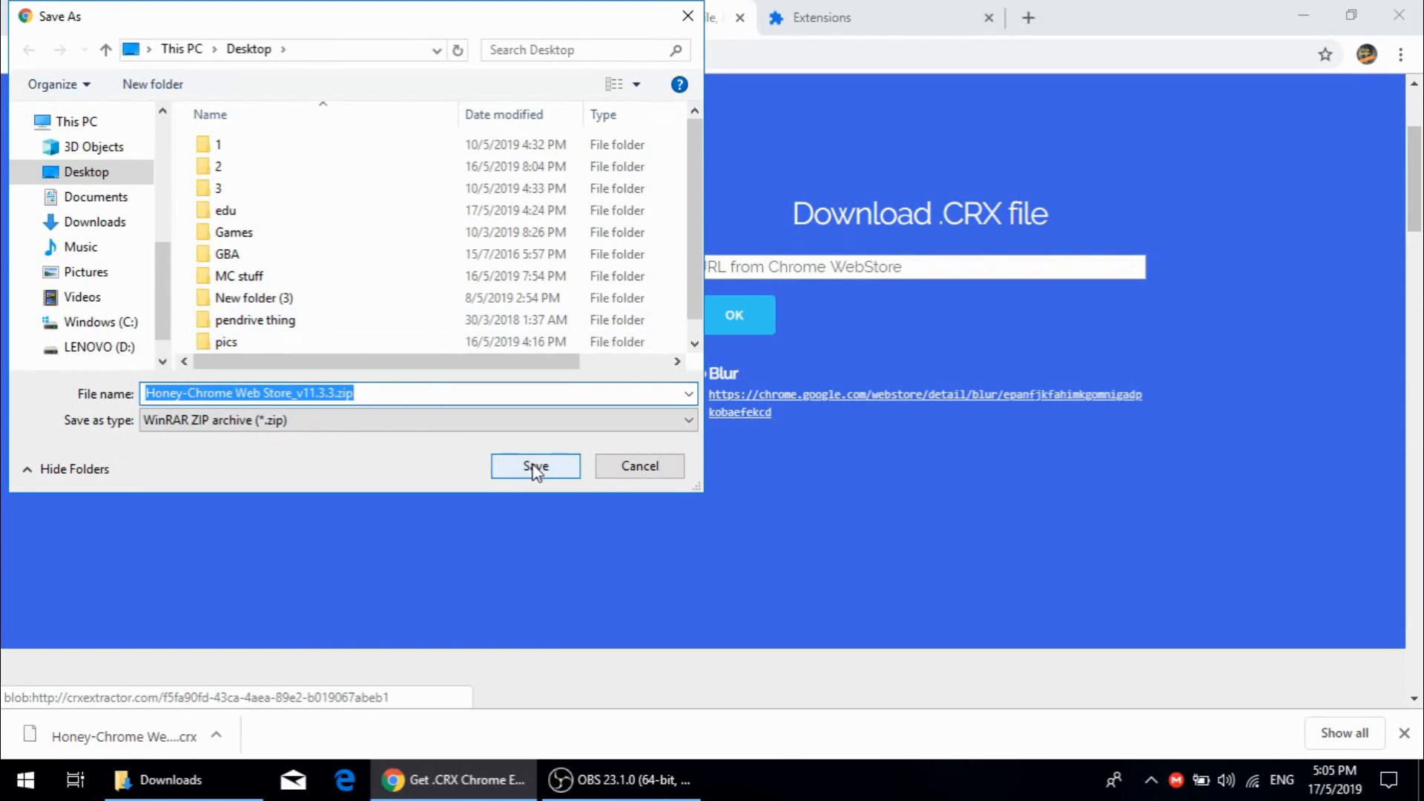
click(536, 465)
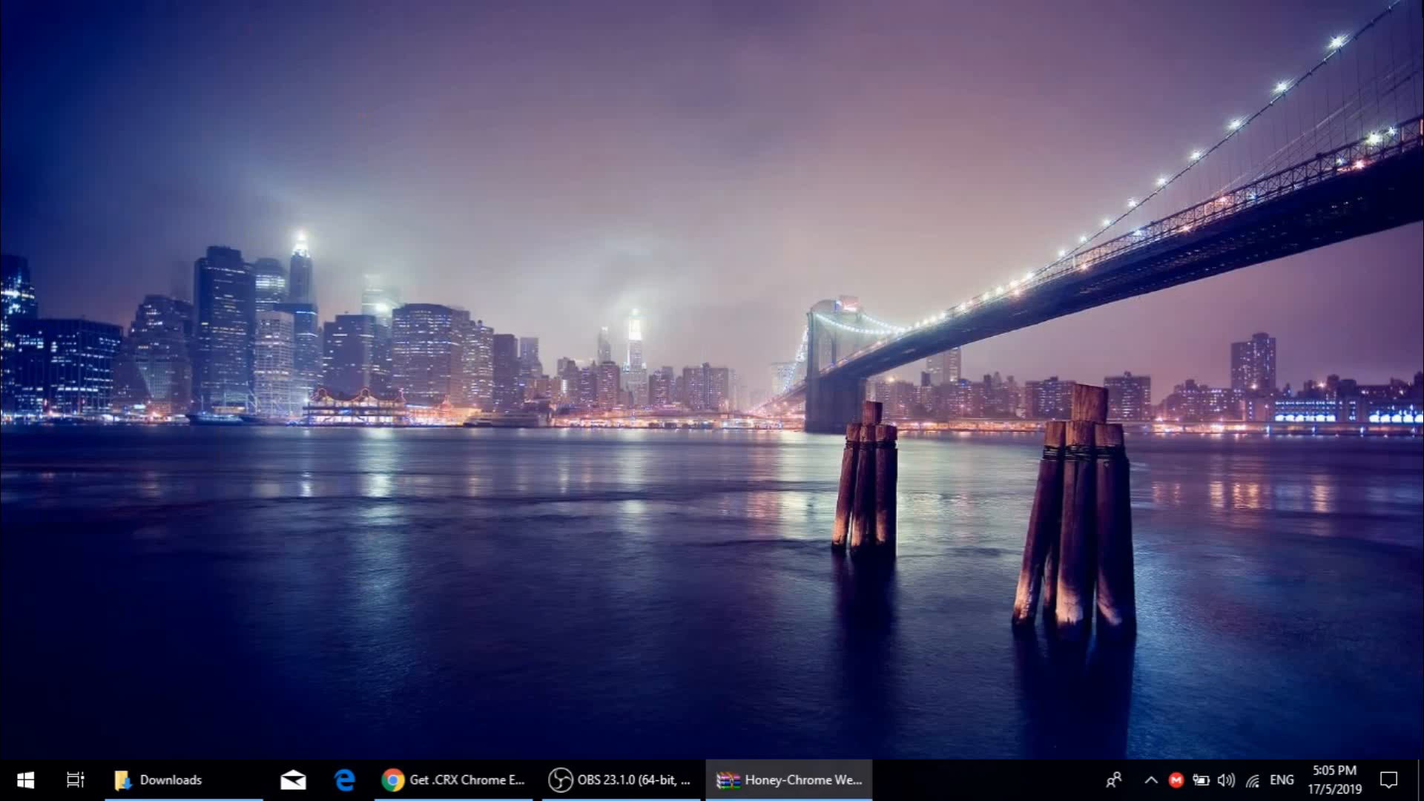
Step: Extract the Honey zip into its own Honey-Chrome Web Store_v11.3.3 folder on the desktop
right_click(648, 355)
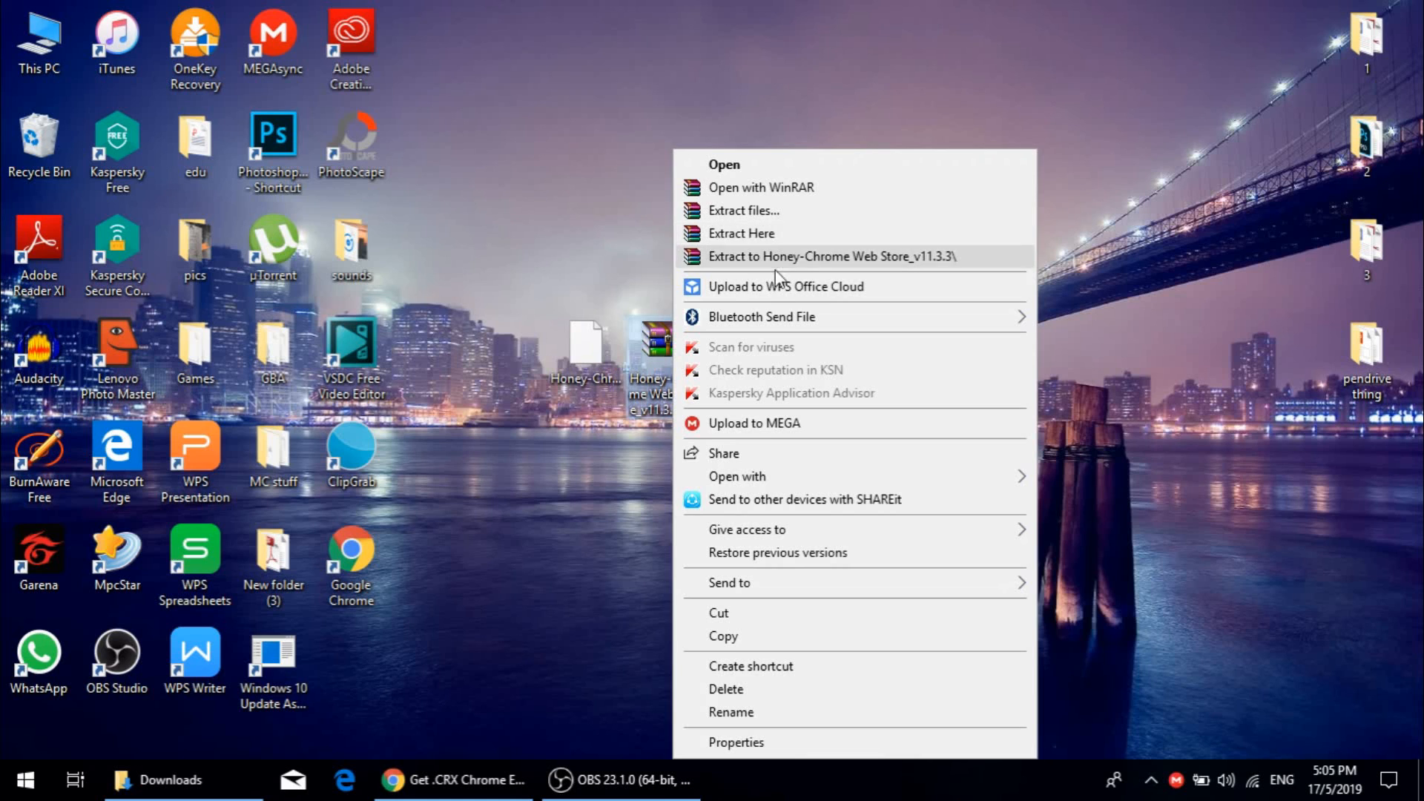
mouse_move(803, 266)
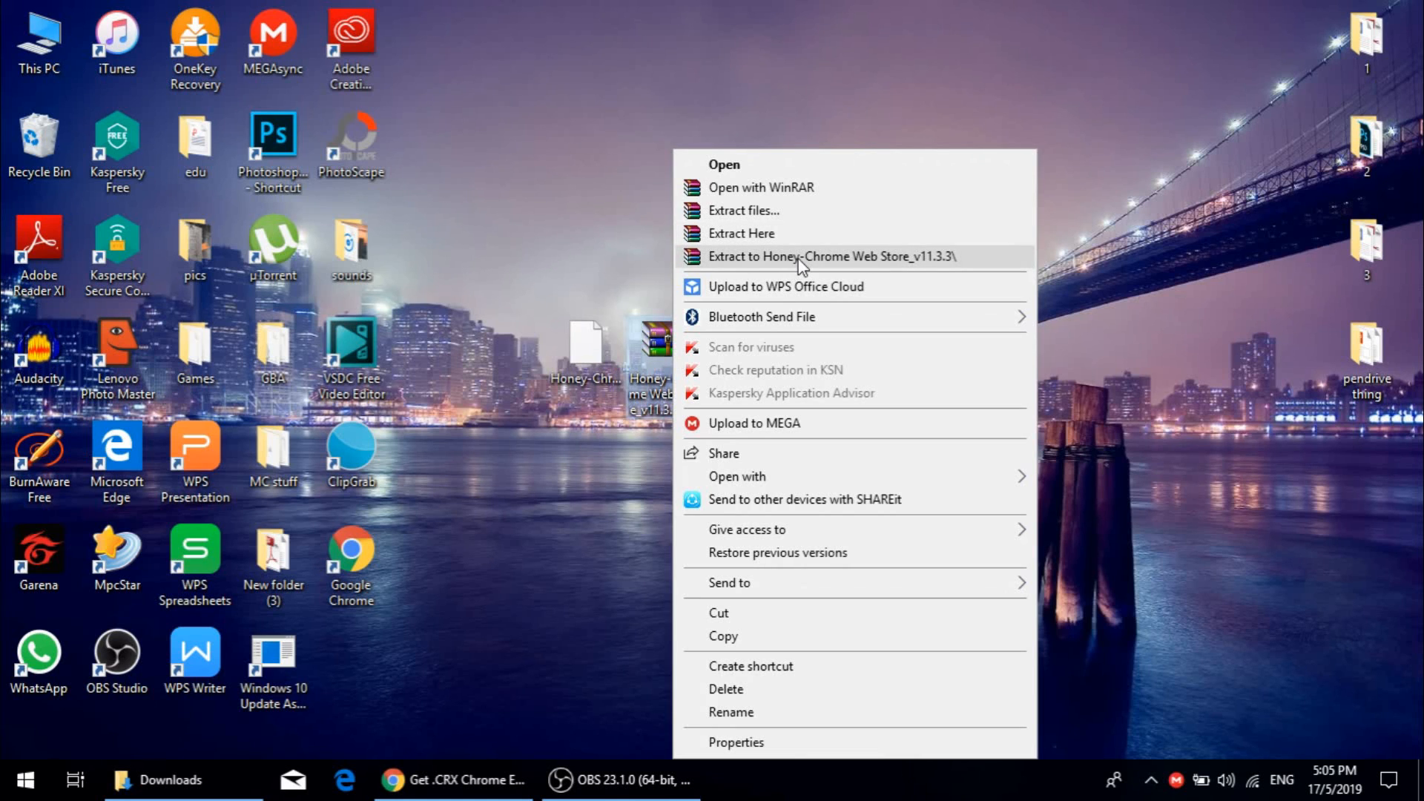
click(831, 256)
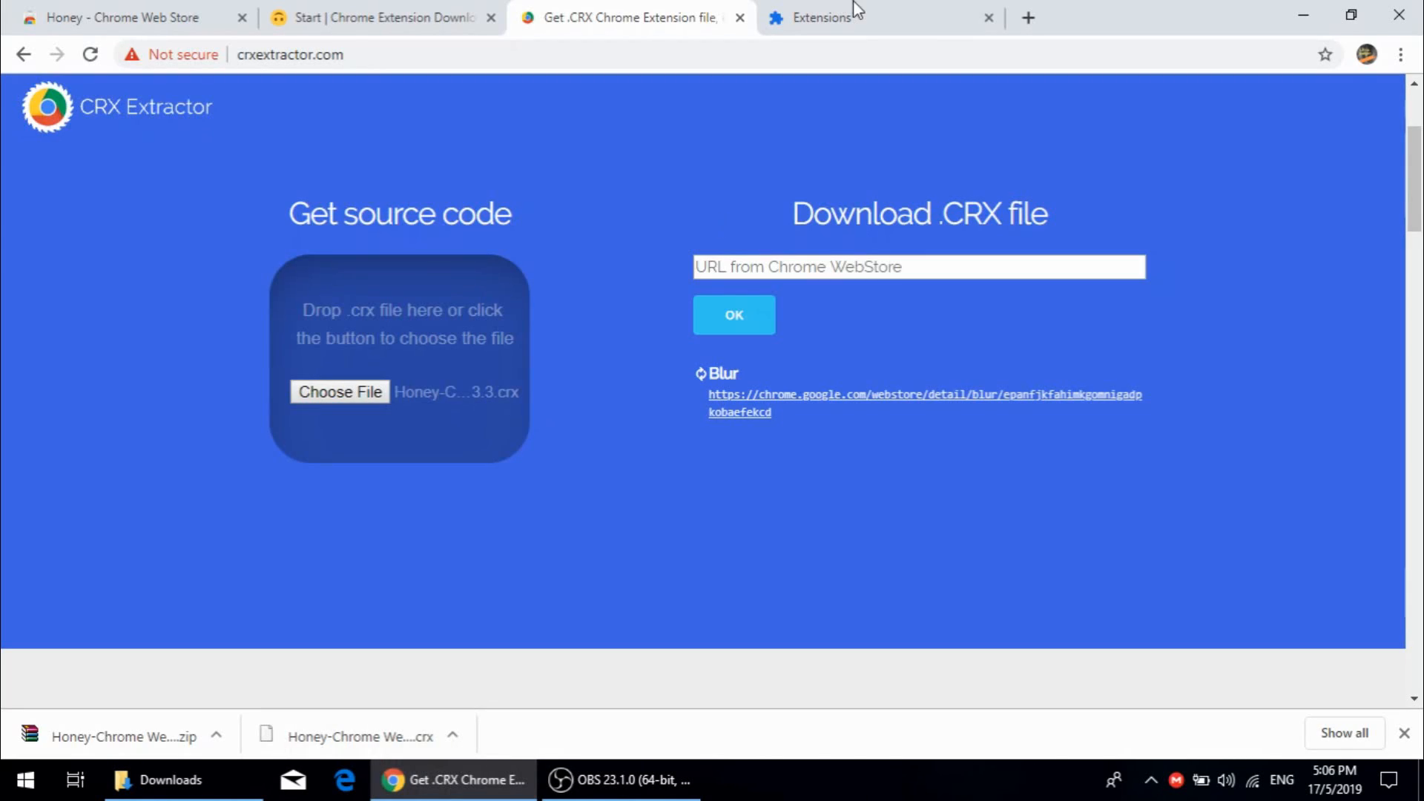
Step: Bring up chrome://extensions, showing no extensions and Developer mode off
click(822, 18)
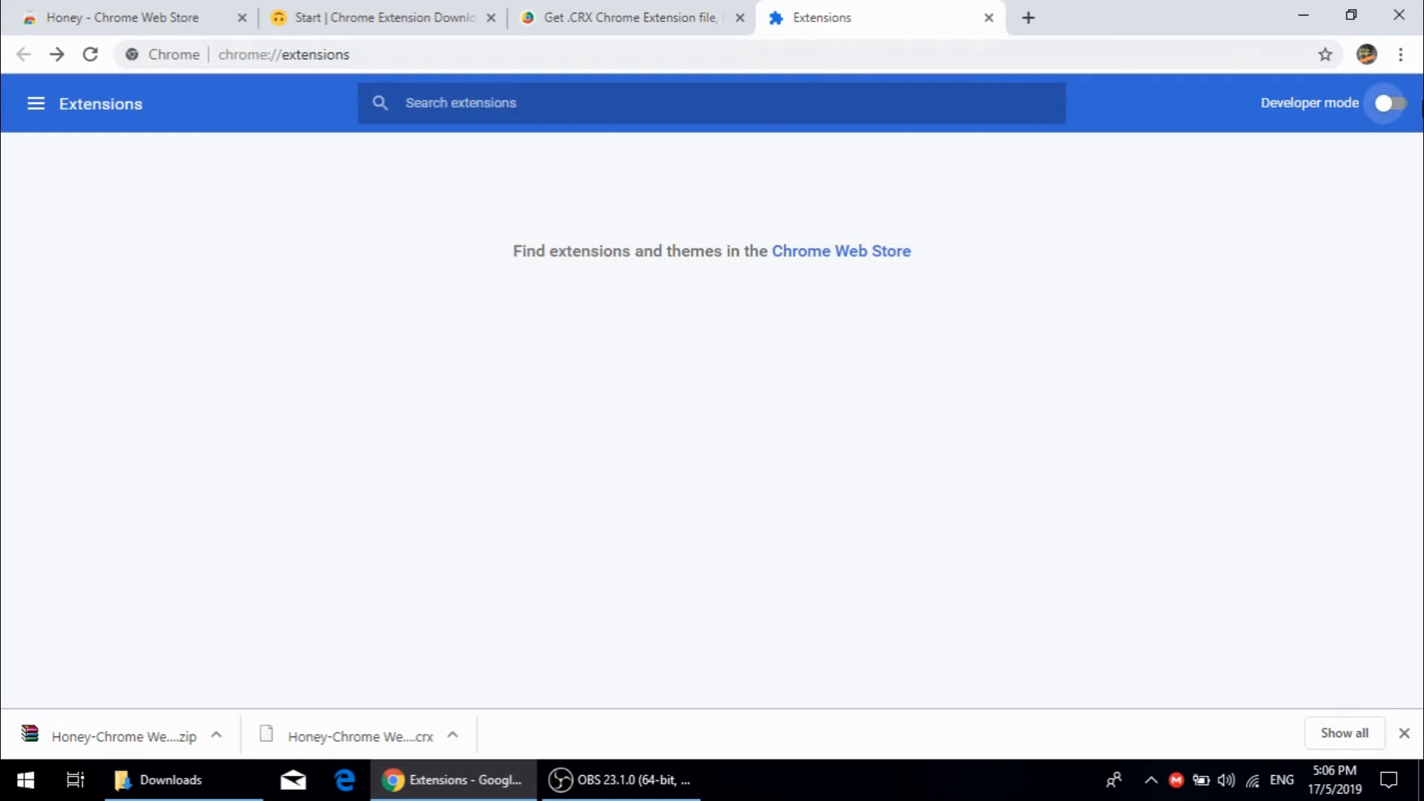
click(1400, 55)
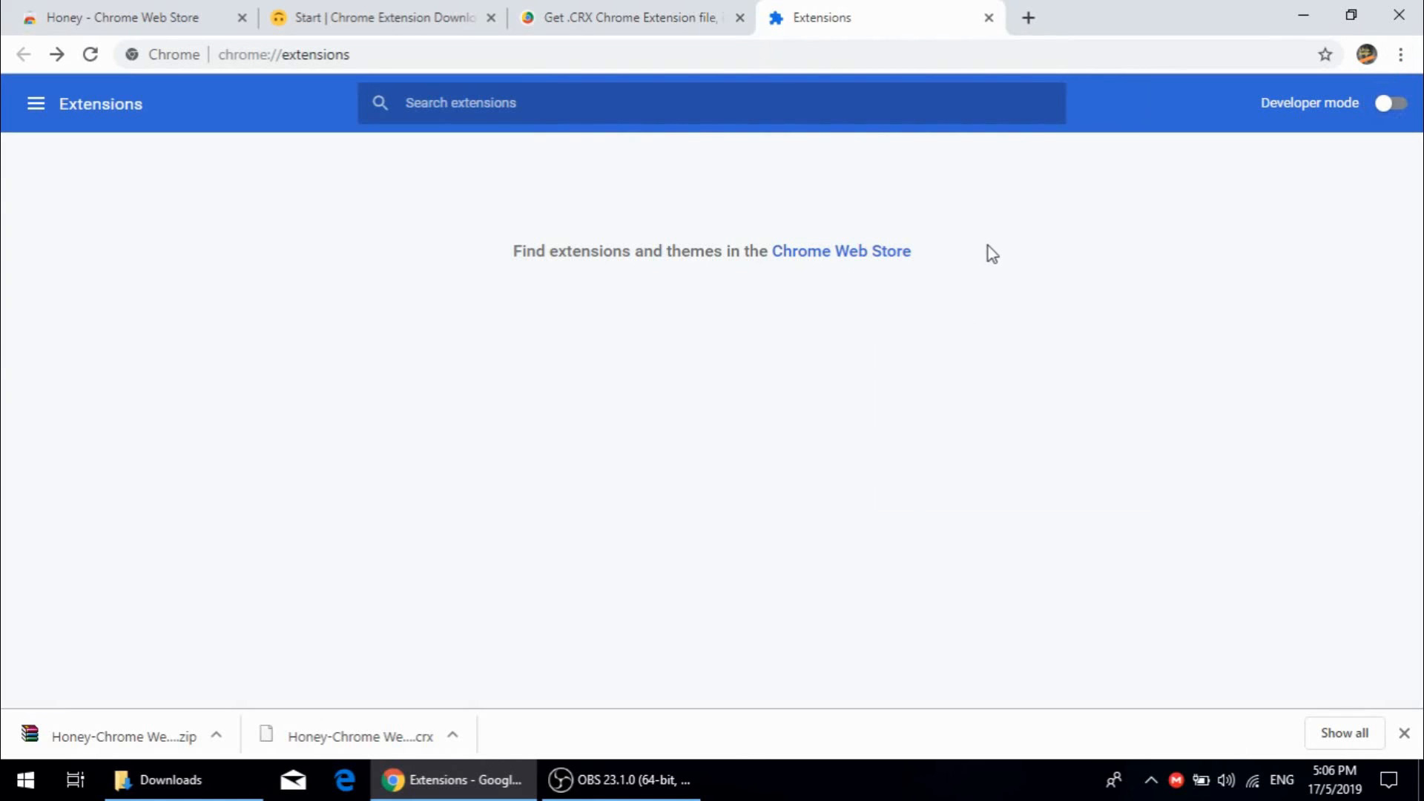
mouse_move(892, 637)
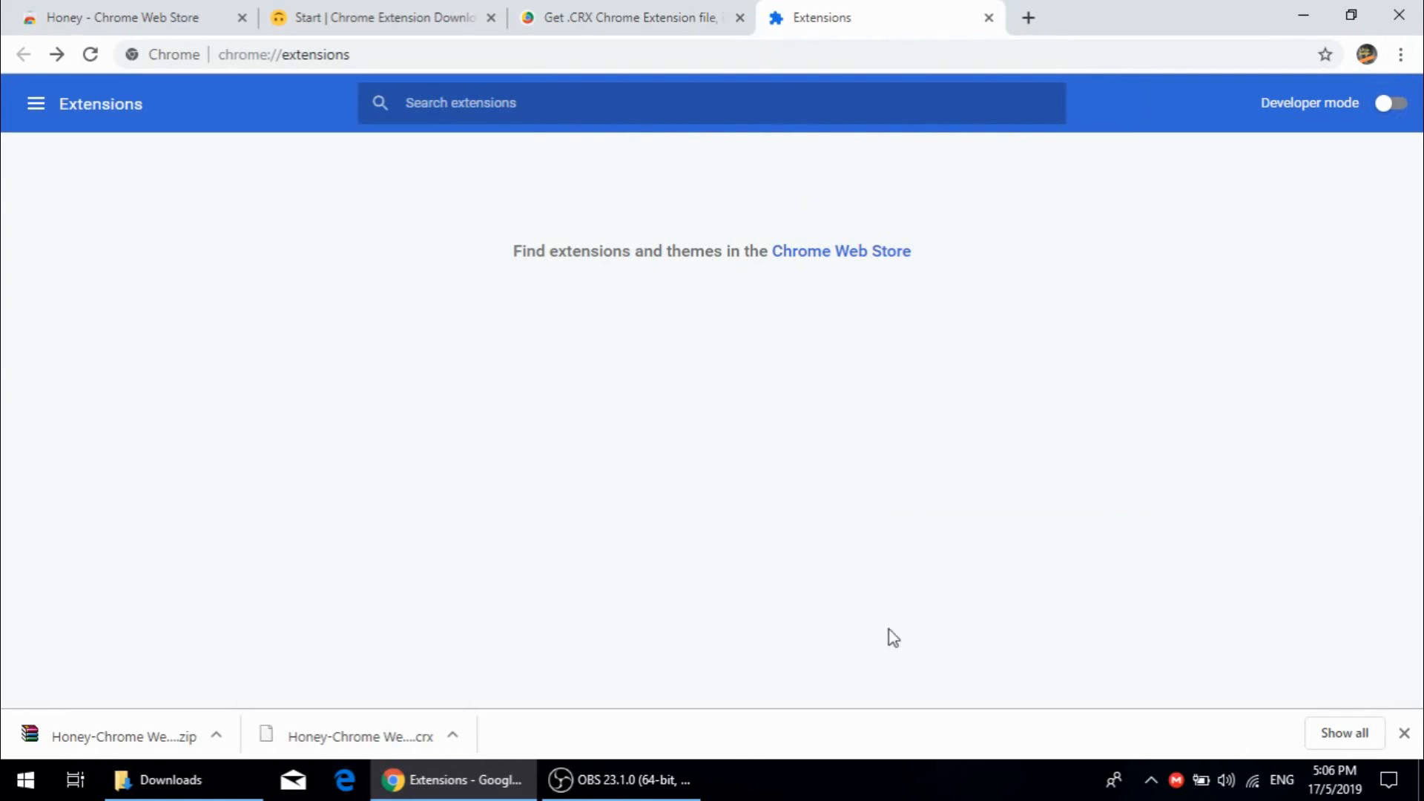
mouse_move(267, 451)
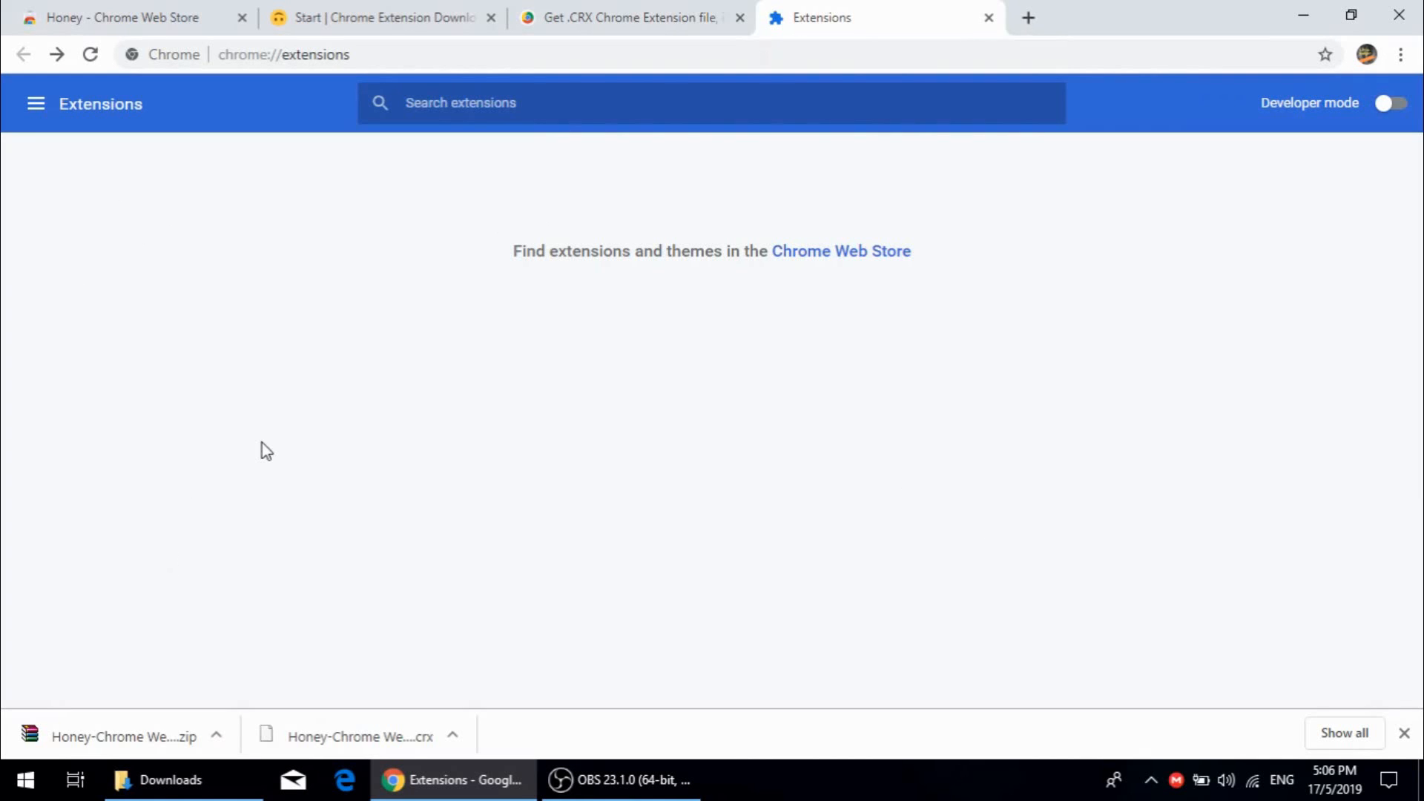
mouse_move(1243, 254)
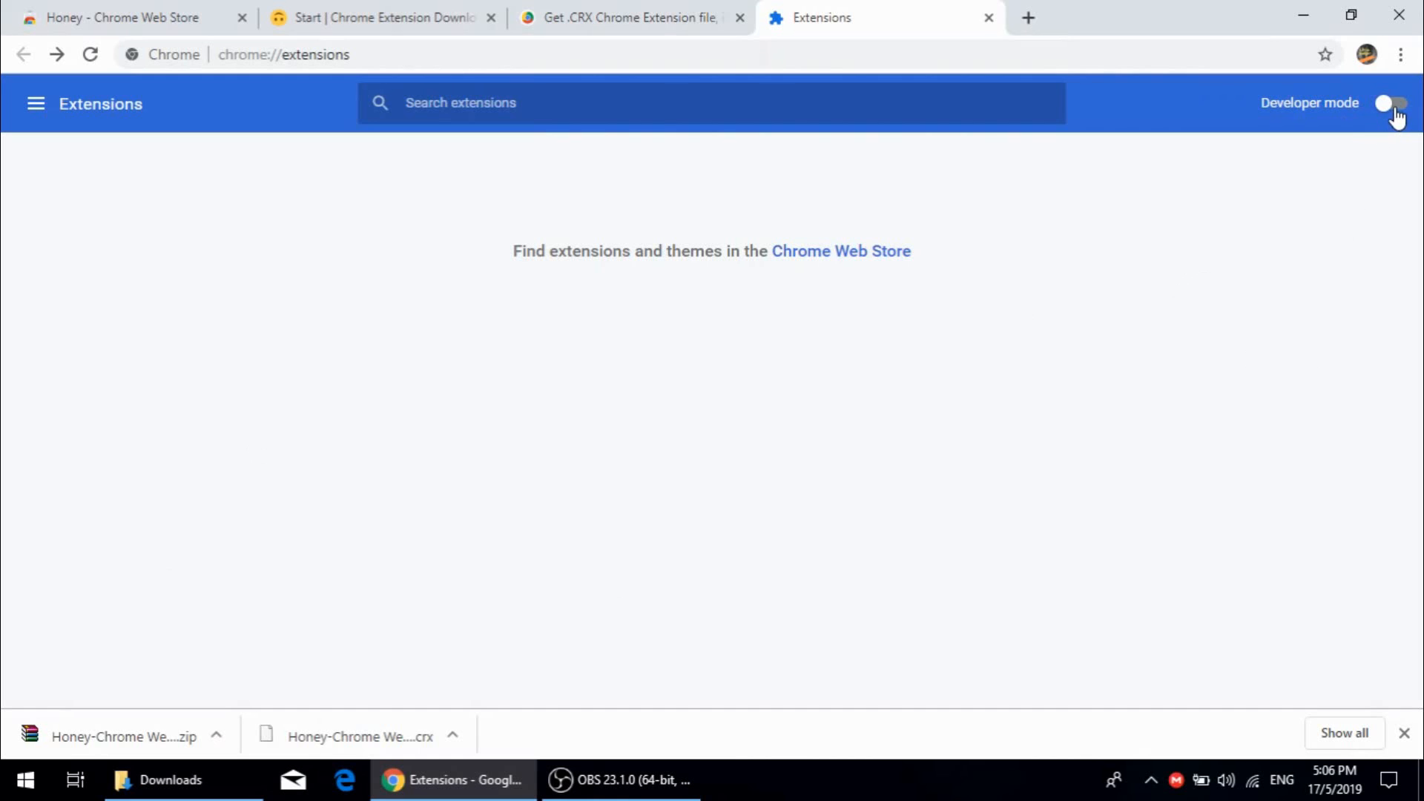
Step: Turn on Developer mode and load the unpacked Honey-Chrome Web Store_v11.3.3 folder as an enabled extension
click(1390, 102)
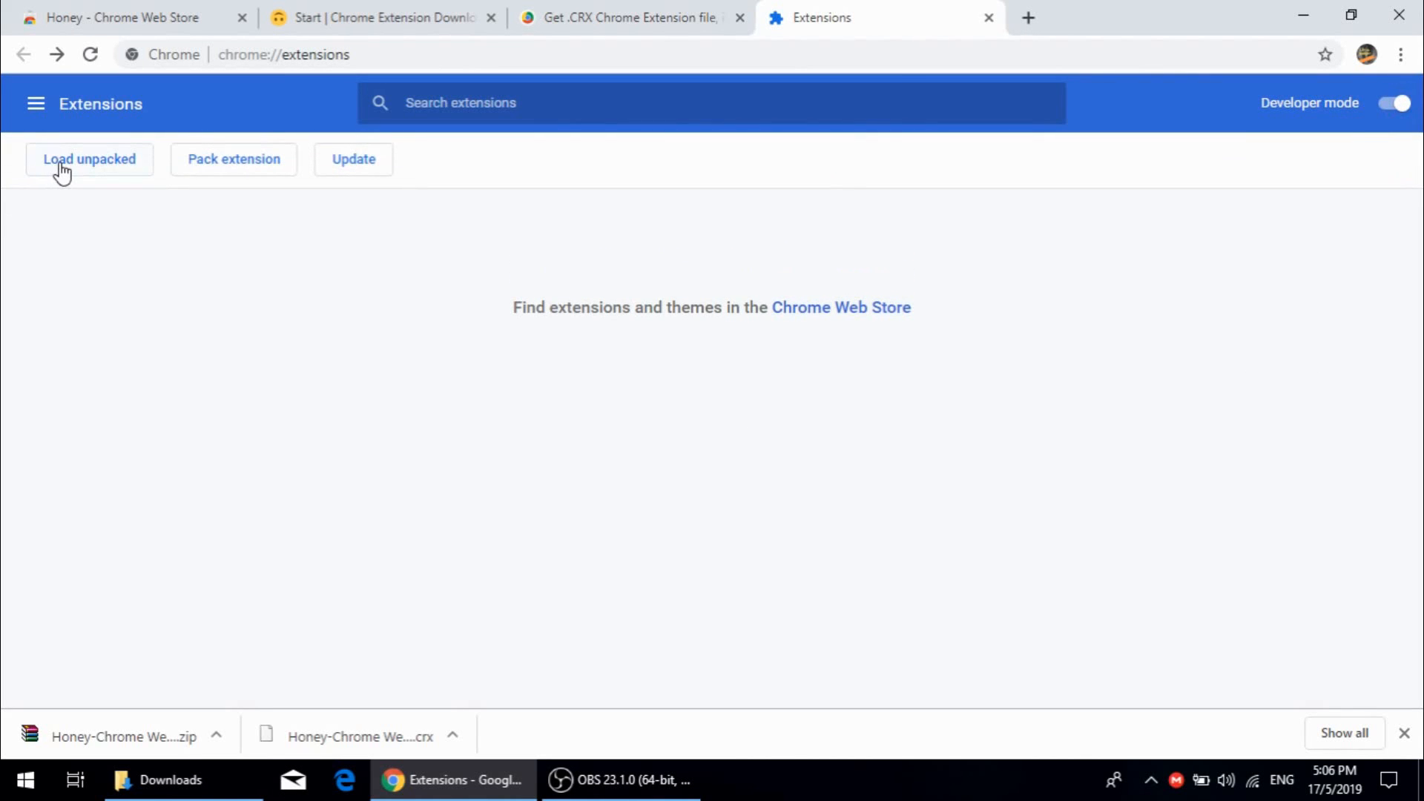
click(89, 159)
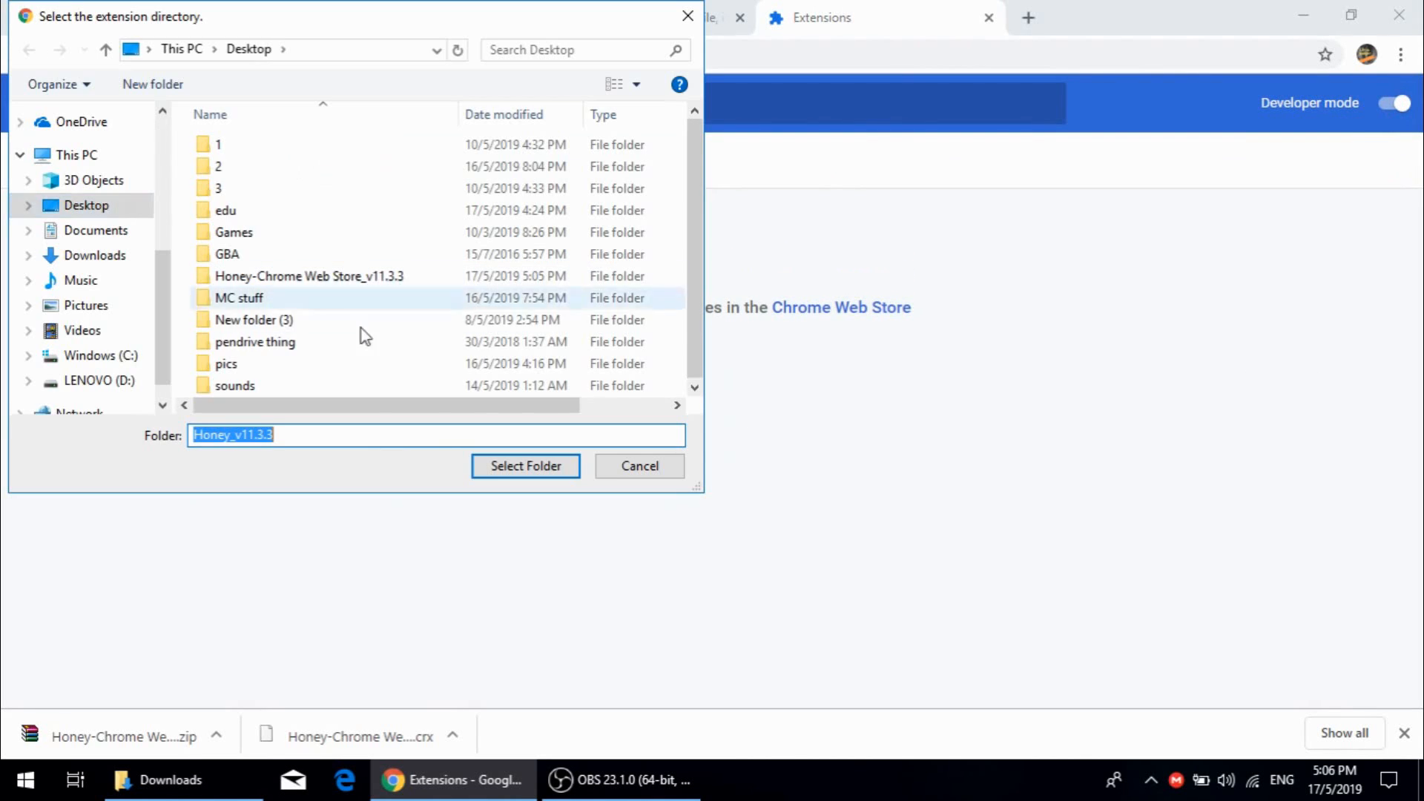
click(309, 276)
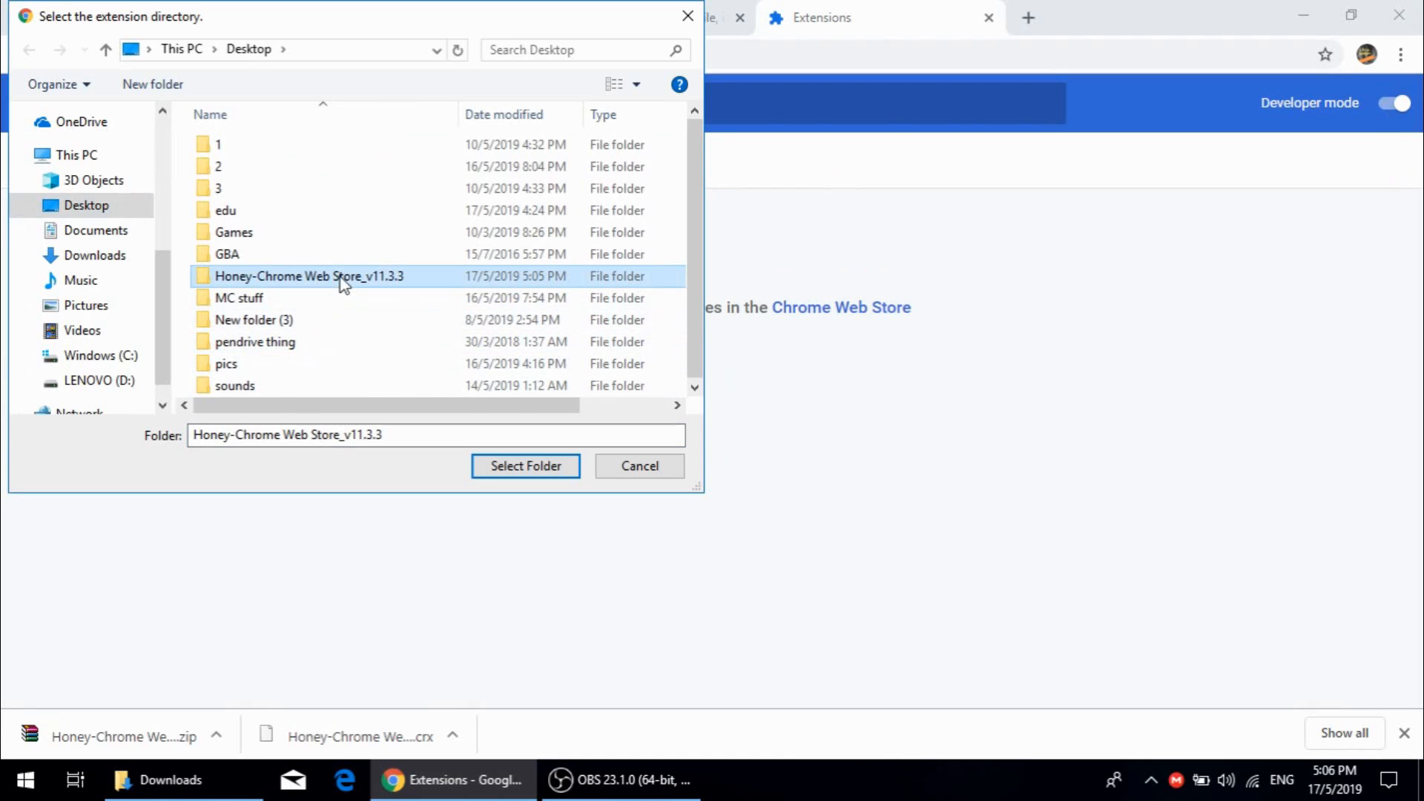
click(525, 465)
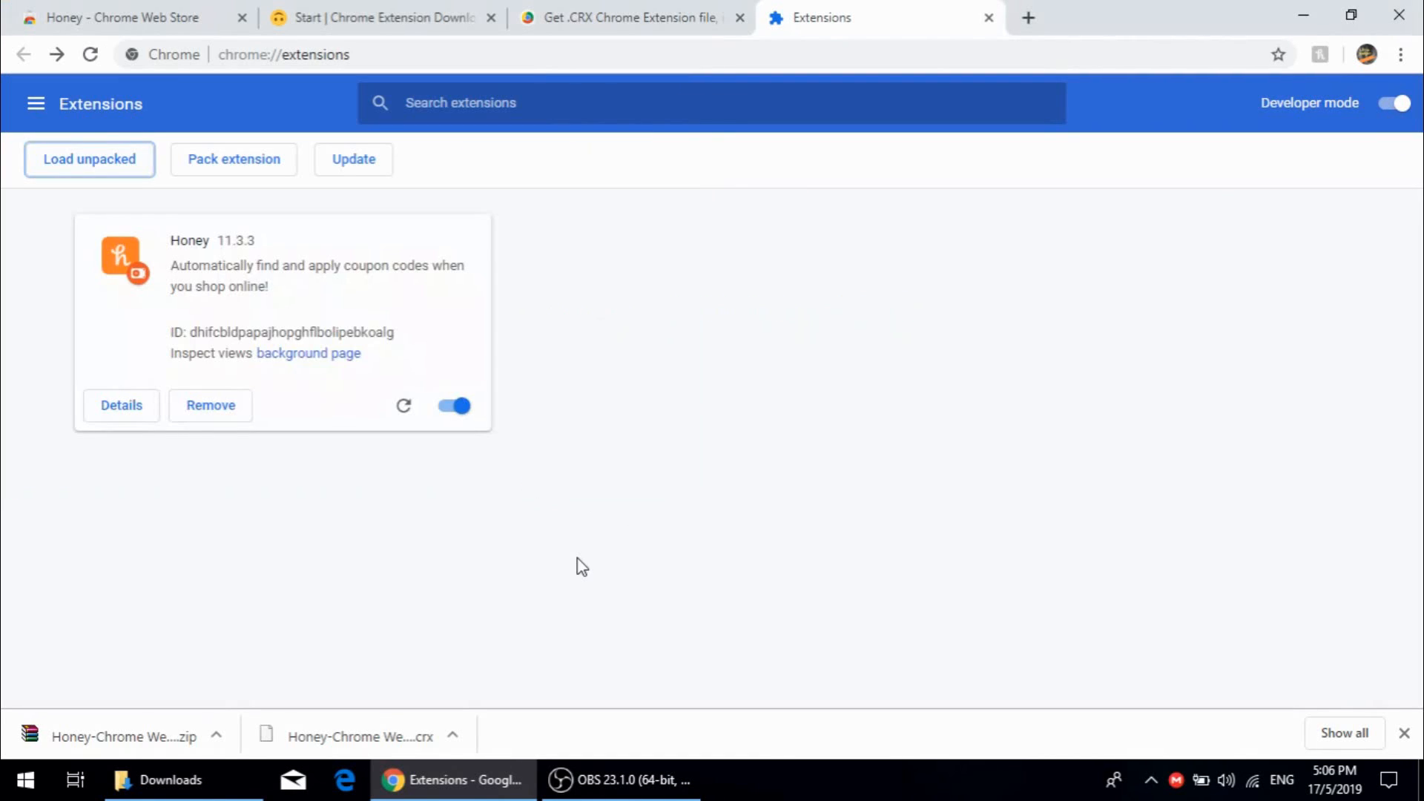
mouse_move(549, 543)
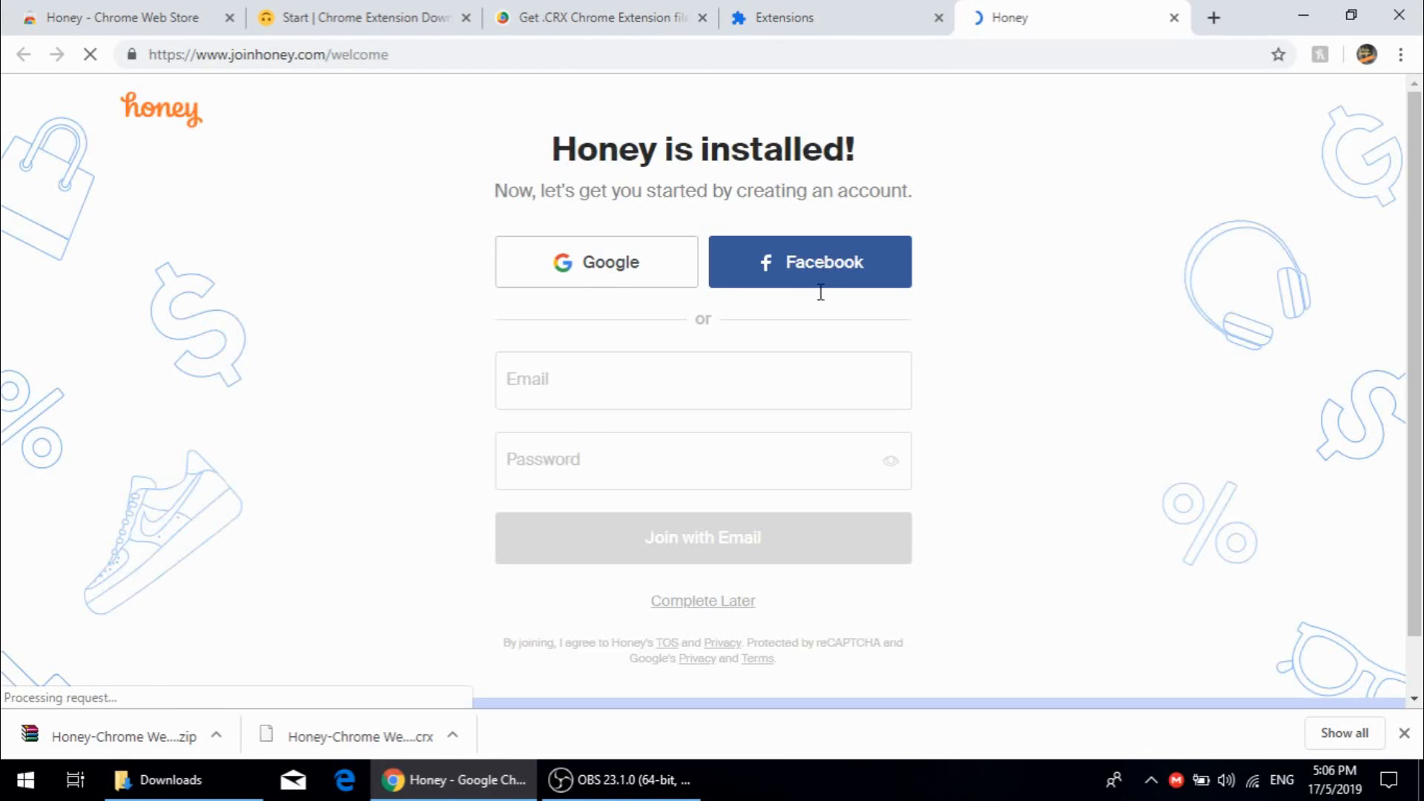
click(834, 18)
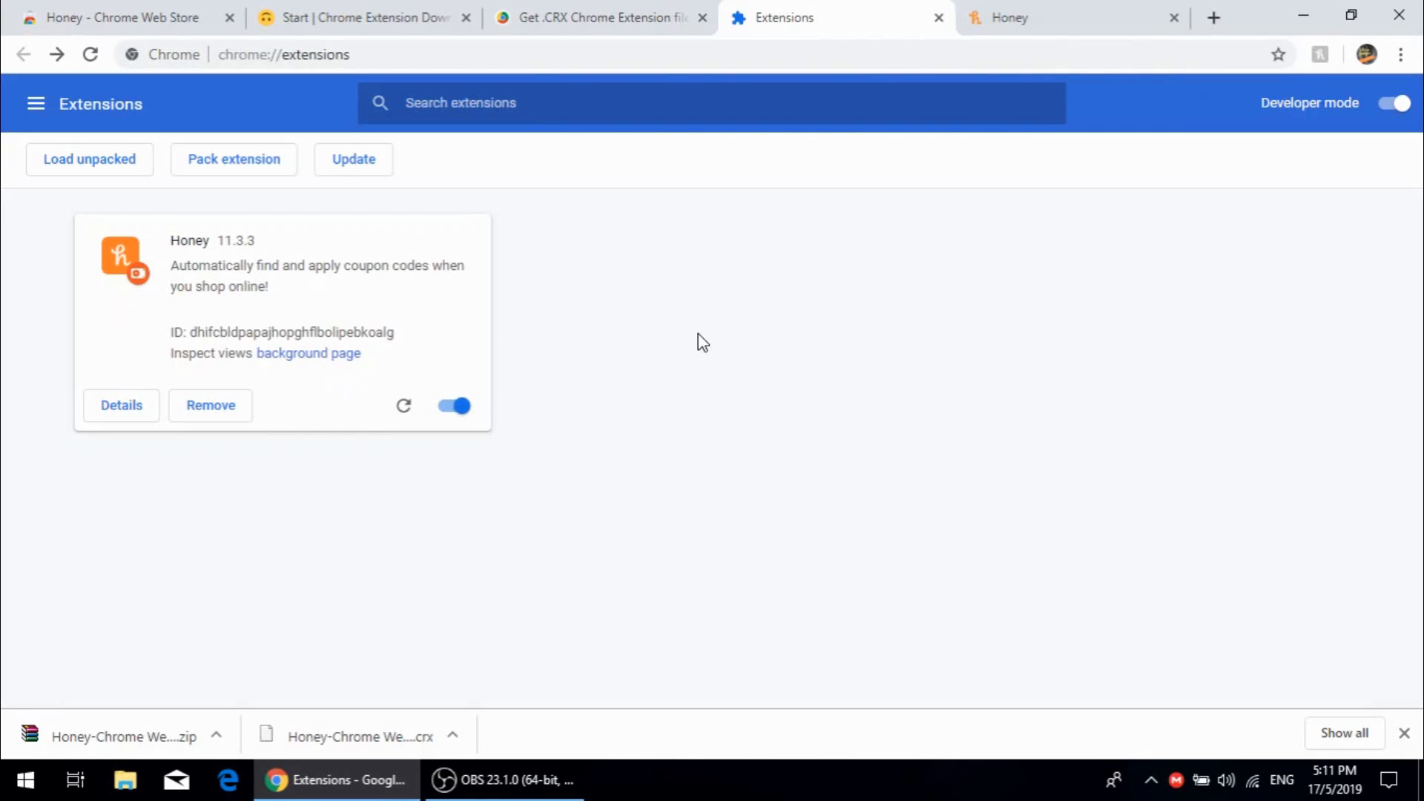
mouse_move(694, 343)
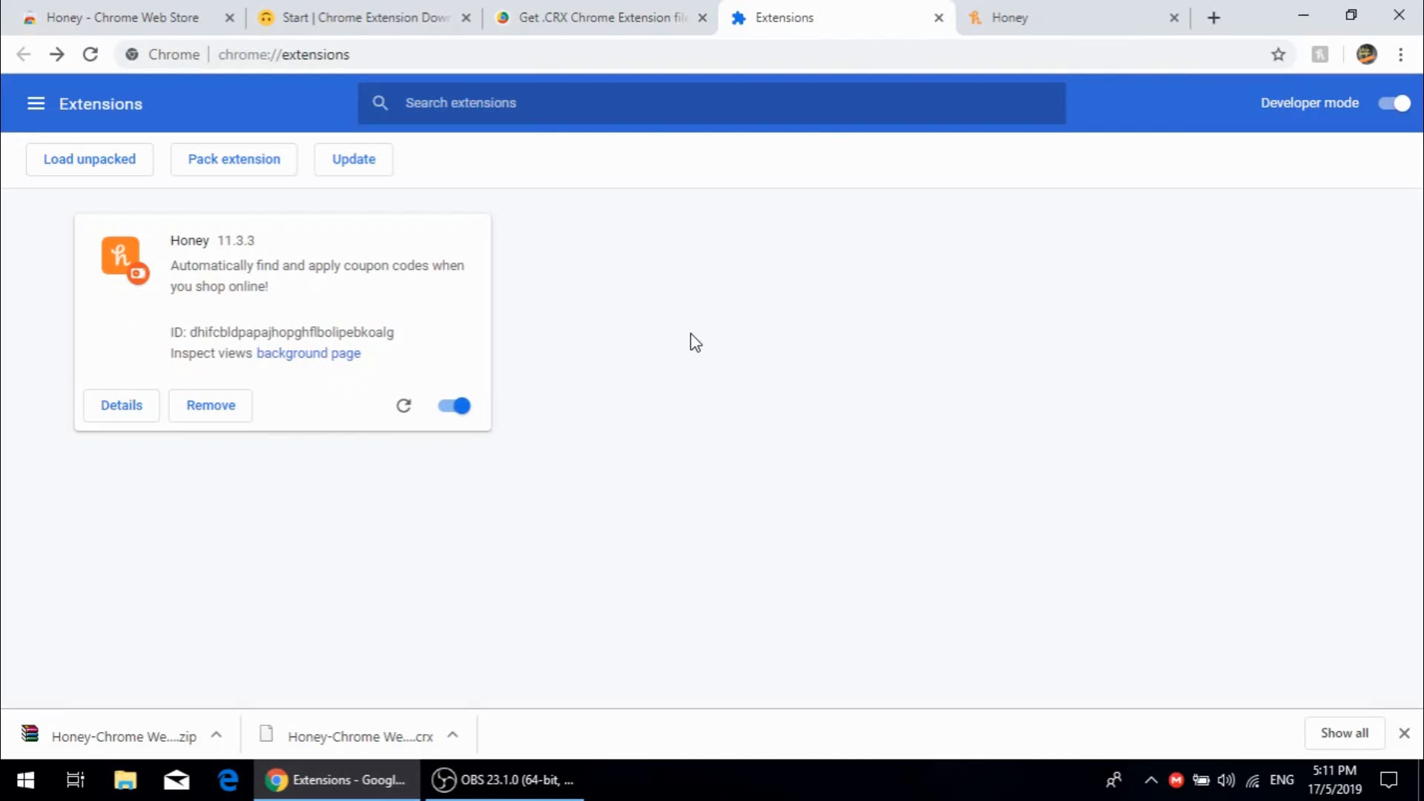